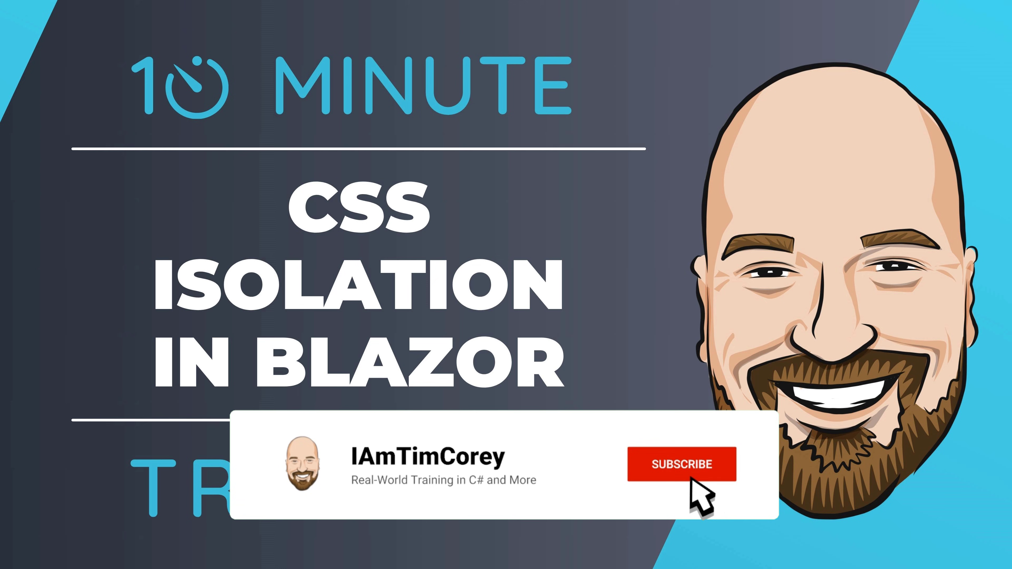
Post the comment 'Great video! Thanks for sharing!' before switching to Visual Studio.
{"action": "left_click", "coordinate": [682, 468]}
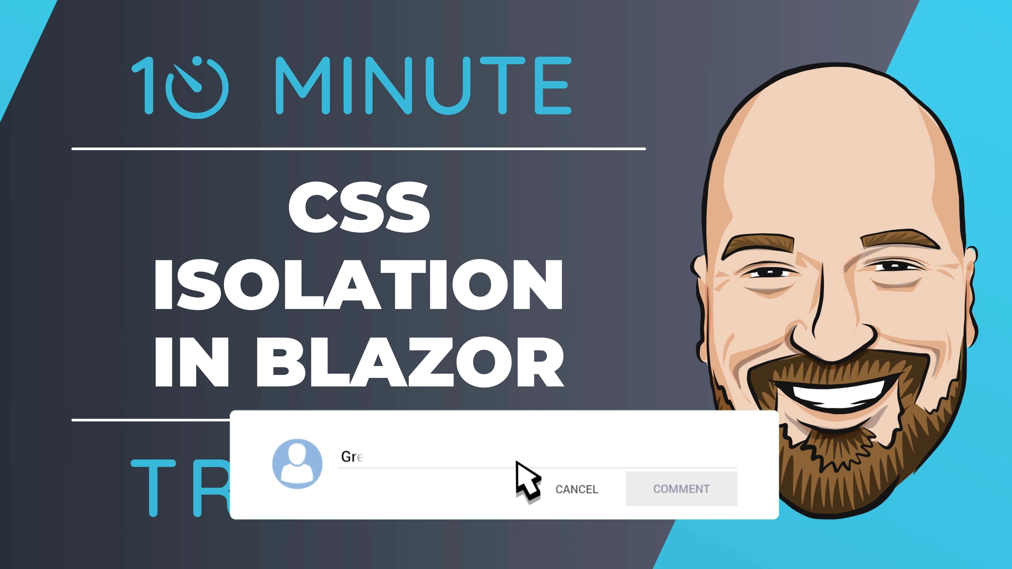
{"action": "type", "text": "Great video! Thanks for sharing!"}
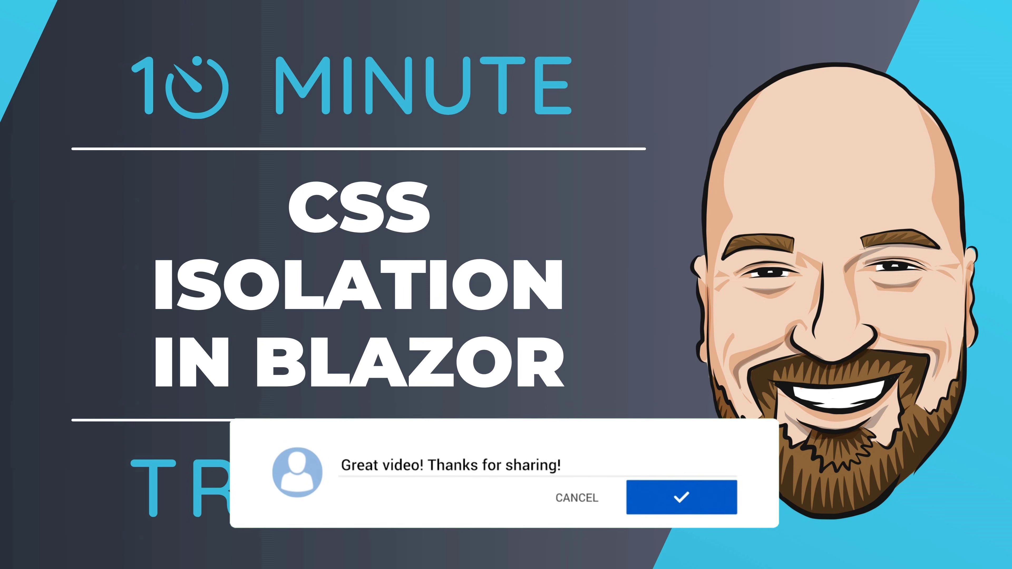
{"action": "left_click", "coordinate": [681, 498]}
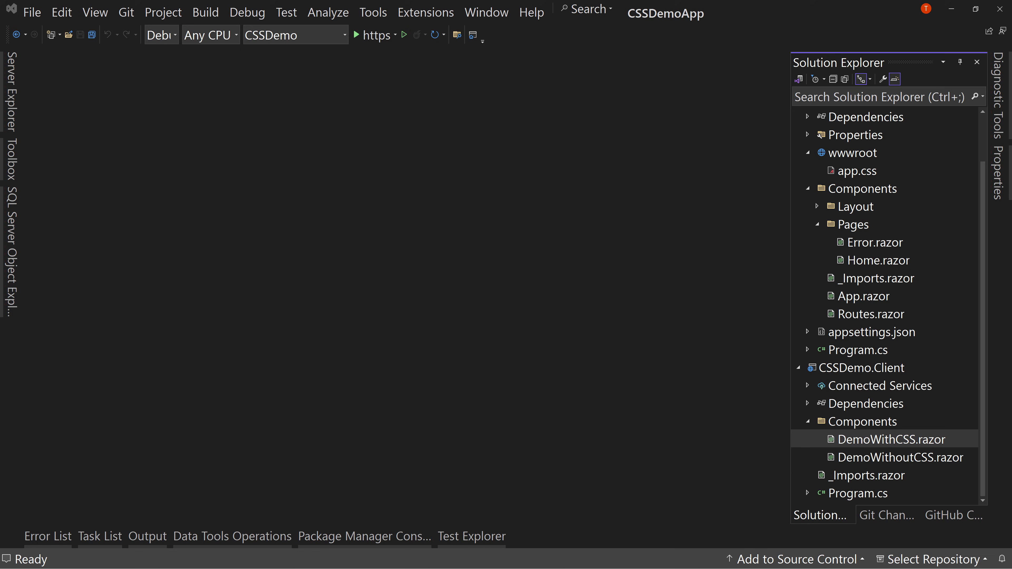
{"action": "mouse_move", "coordinate": [912, 329]}
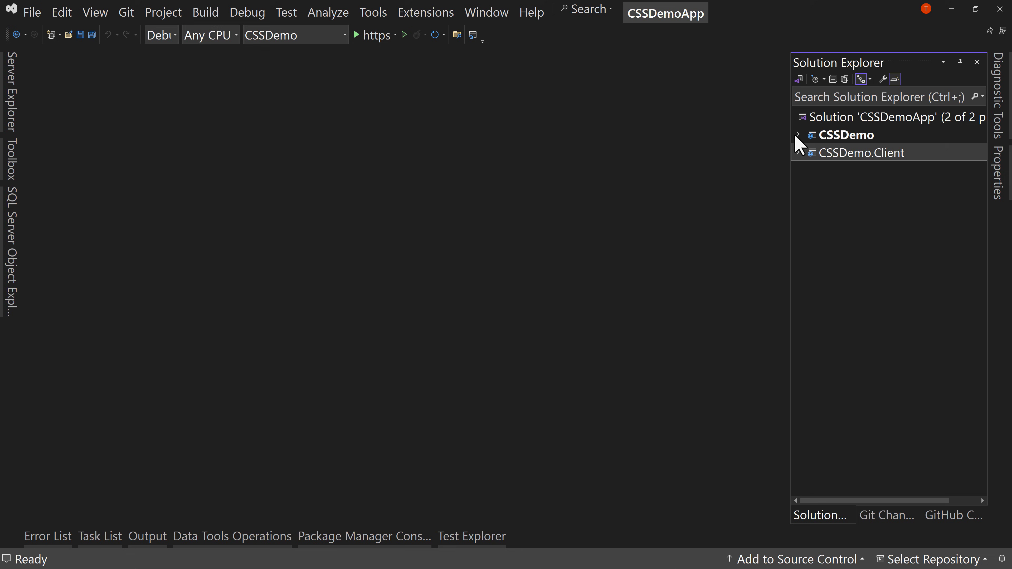
Expand the CSSDemo projects and open the DemoWithCSS component from the client Components folder.
{"action": "left_click", "coordinate": [797, 142]}
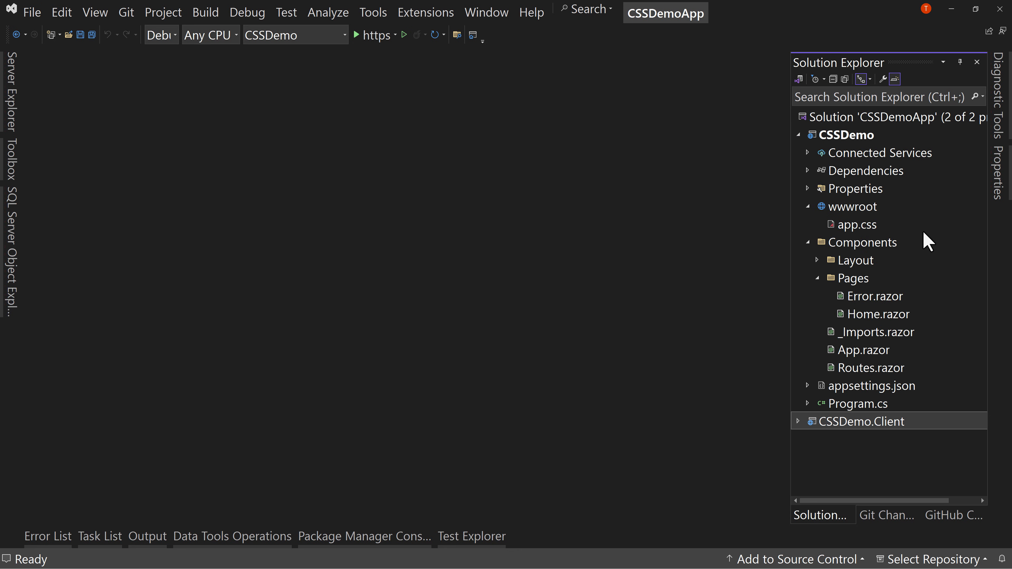
{"action": "mouse_move", "coordinate": [924, 255]}
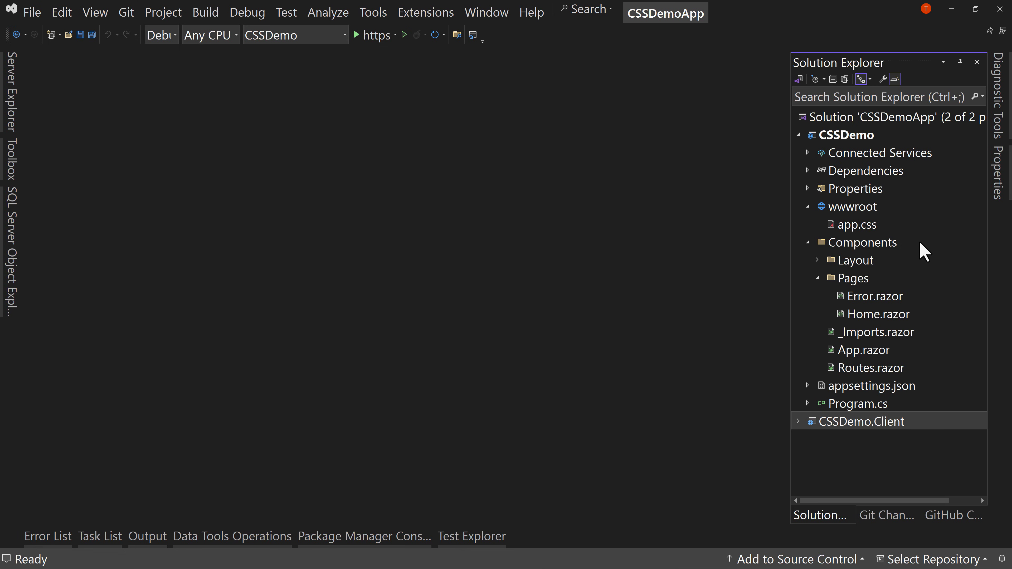
{"action": "mouse_move", "coordinate": [824, 420]}
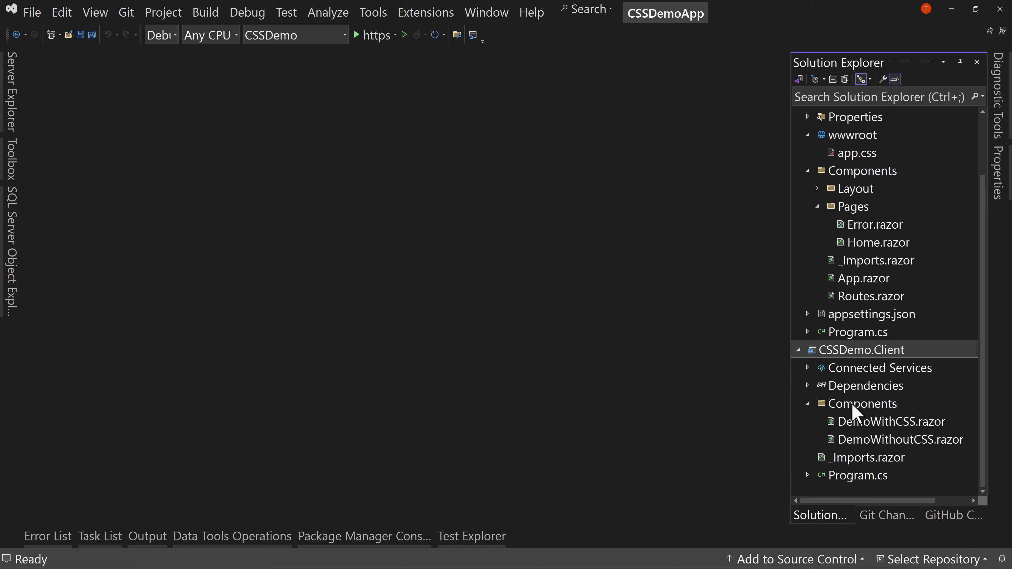
{"action": "left_click", "coordinate": [862, 403]}
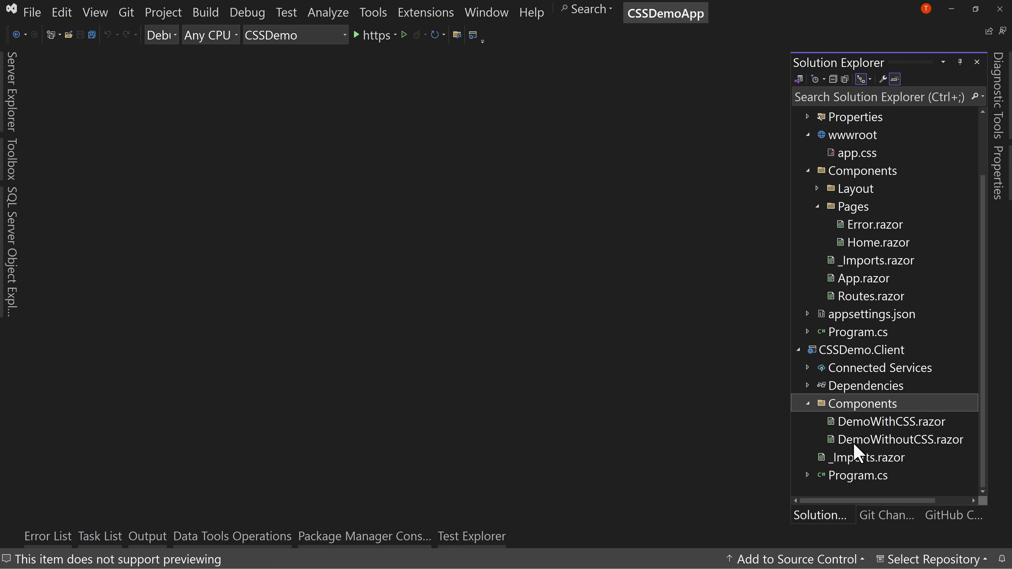
{"action": "mouse_move", "coordinate": [873, 434]}
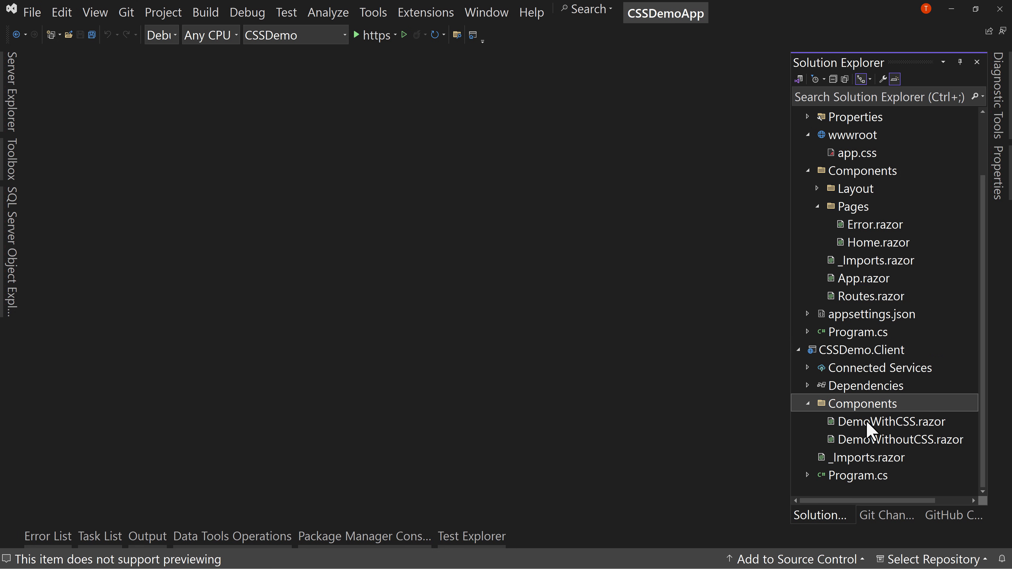
{"action": "double_click", "coordinate": [891, 421]}
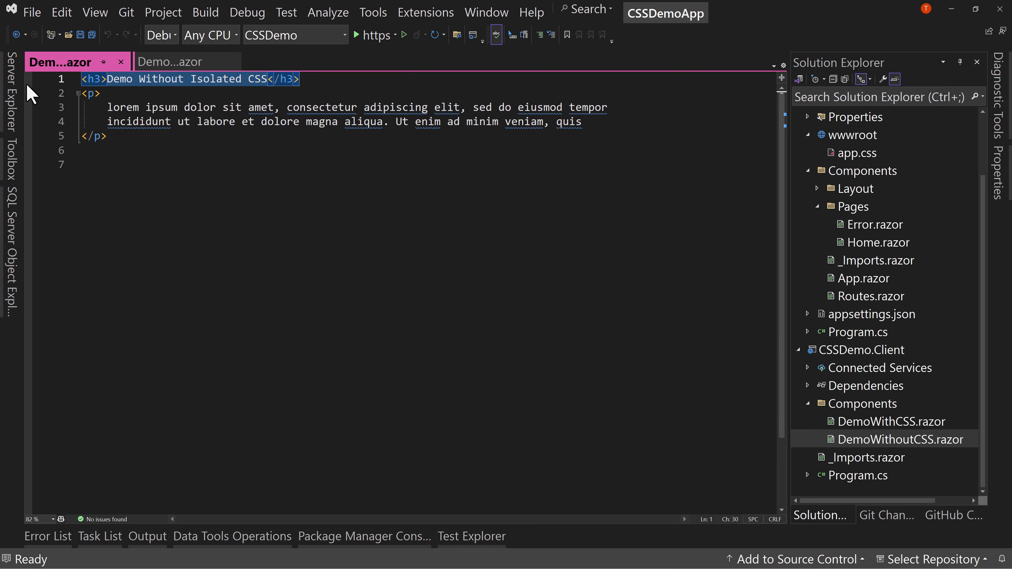
{"action": "mouse_move", "coordinate": [379, 298]}
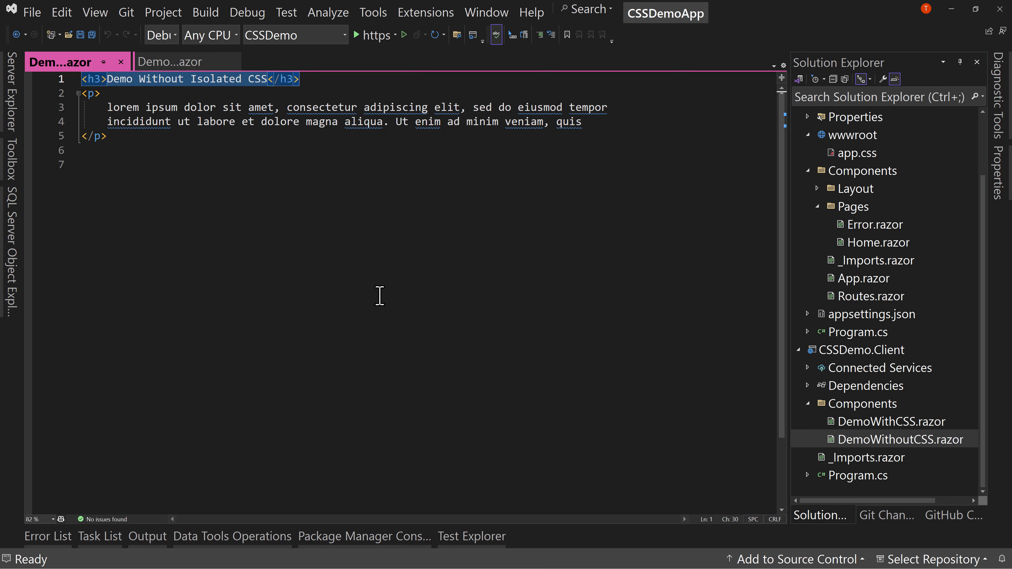
{"action": "mouse_move", "coordinate": [172, 154]}
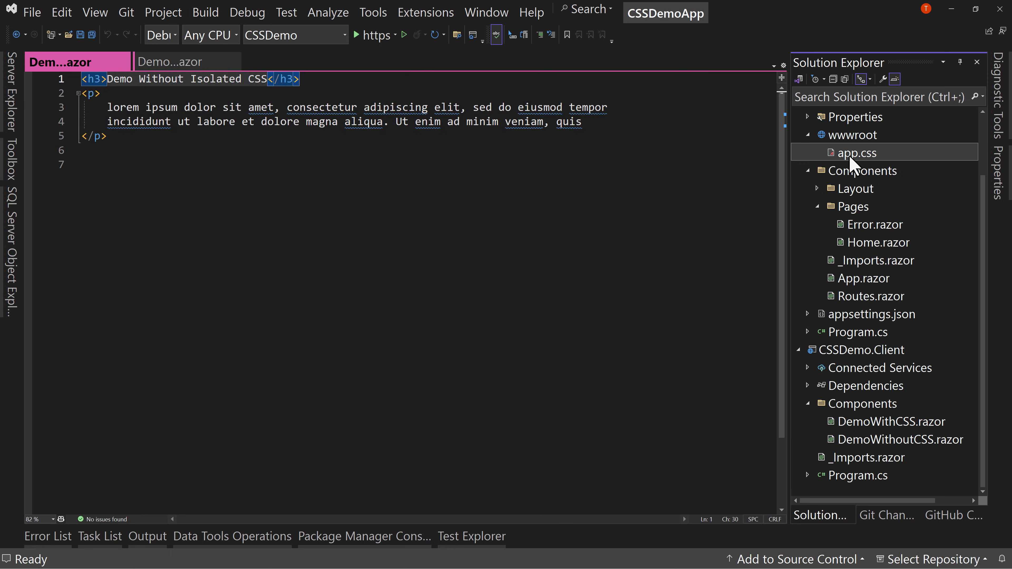
Open wwwroot/app.css and highlight its global h3 and p rules.
{"action": "double_click", "coordinate": [857, 153]}
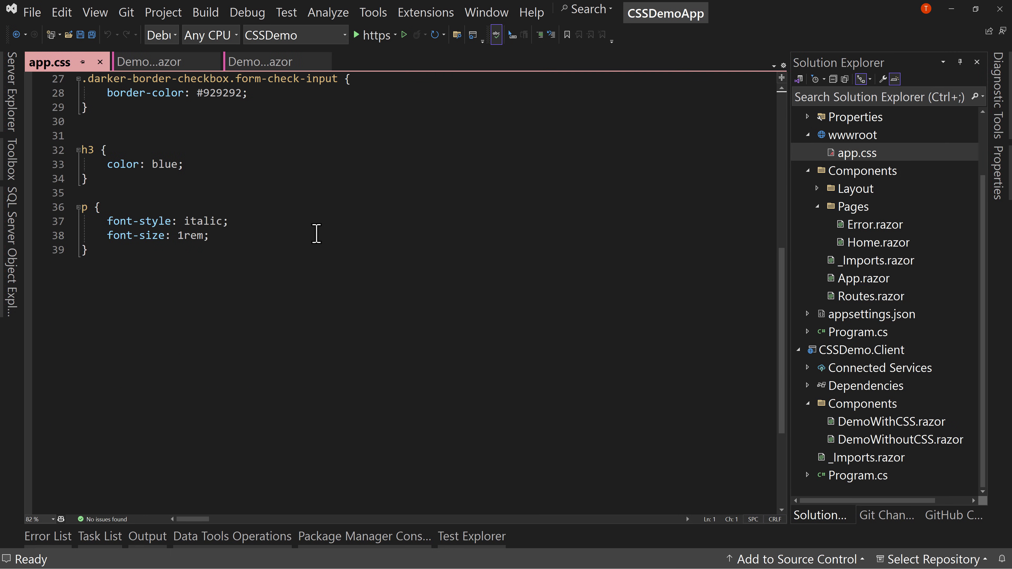
{"action": "left_click_drag", "start_coordinate": [80, 150], "coordinate": [120, 236]}
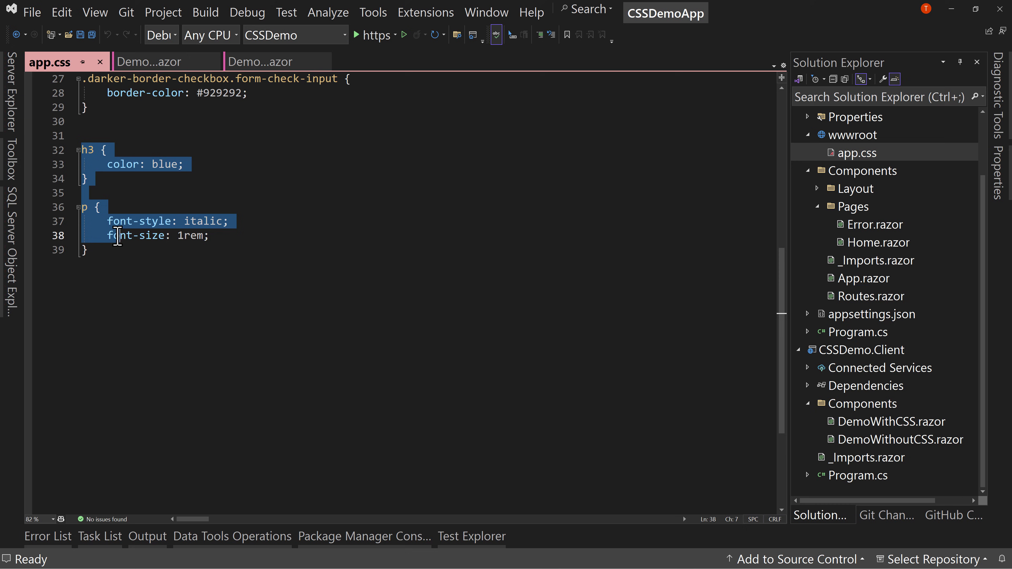
{"action": "left_click", "coordinate": [85, 250]}
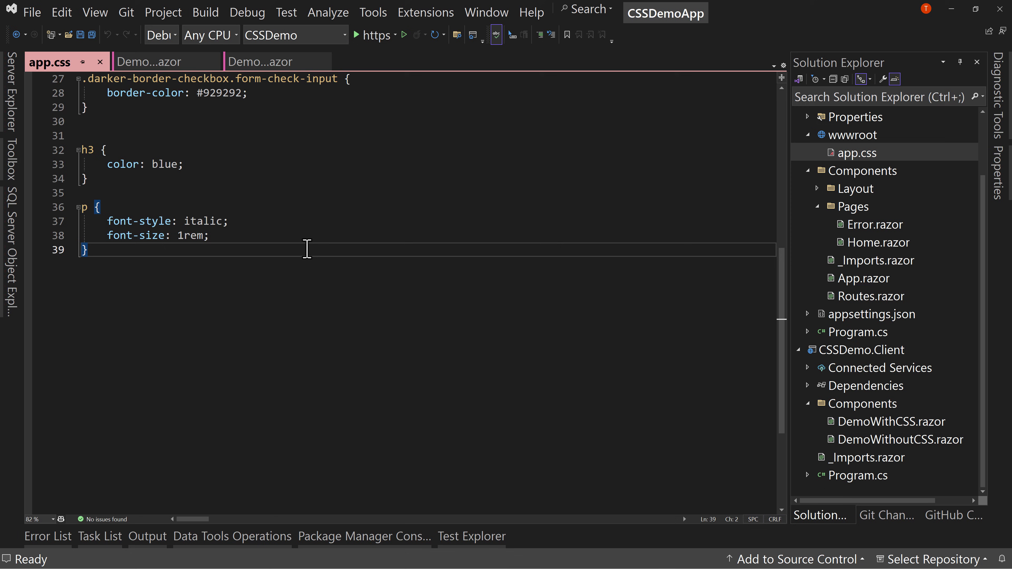
{"action": "mouse_move", "coordinate": [355, 121]}
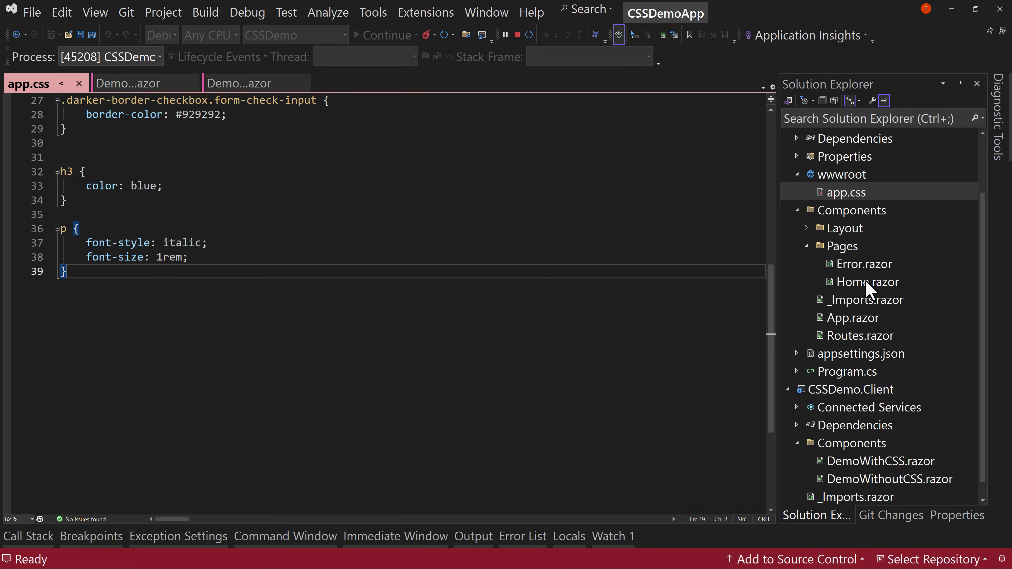
{"action": "mouse_move", "coordinate": [498, 247]}
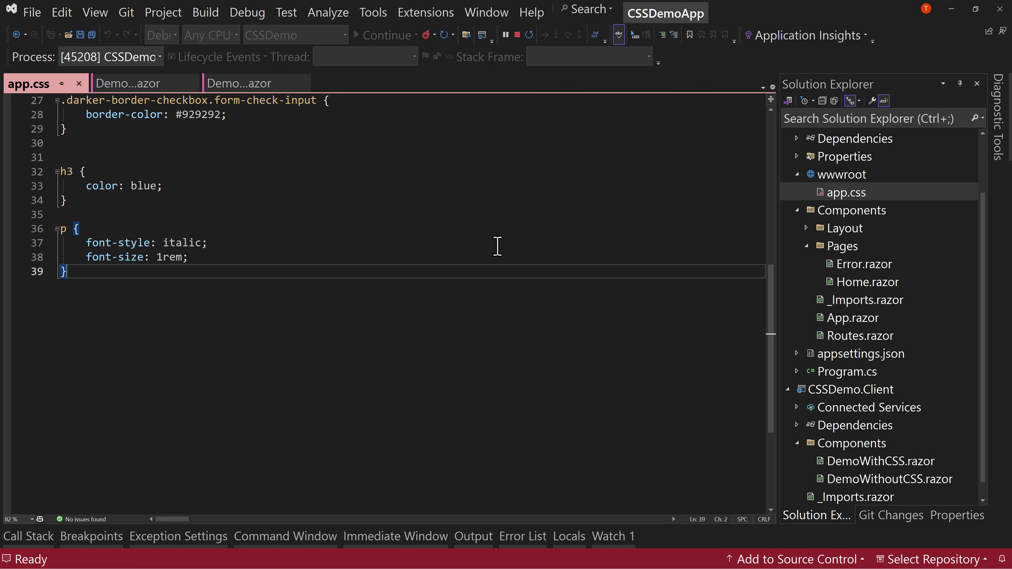
{"action": "mouse_move", "coordinate": [861, 285]}
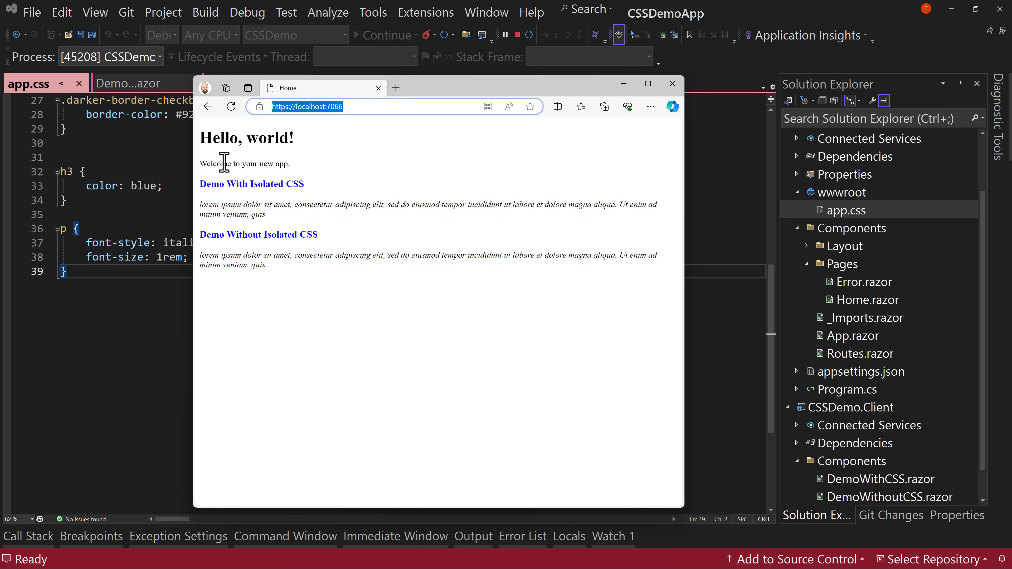
Highlight the Demo Without Isolated CSS heading in the running Edge app, then clear the selection.
{"action": "left_click_drag", "start_coordinate": [200, 184], "coordinate": [353, 215]}
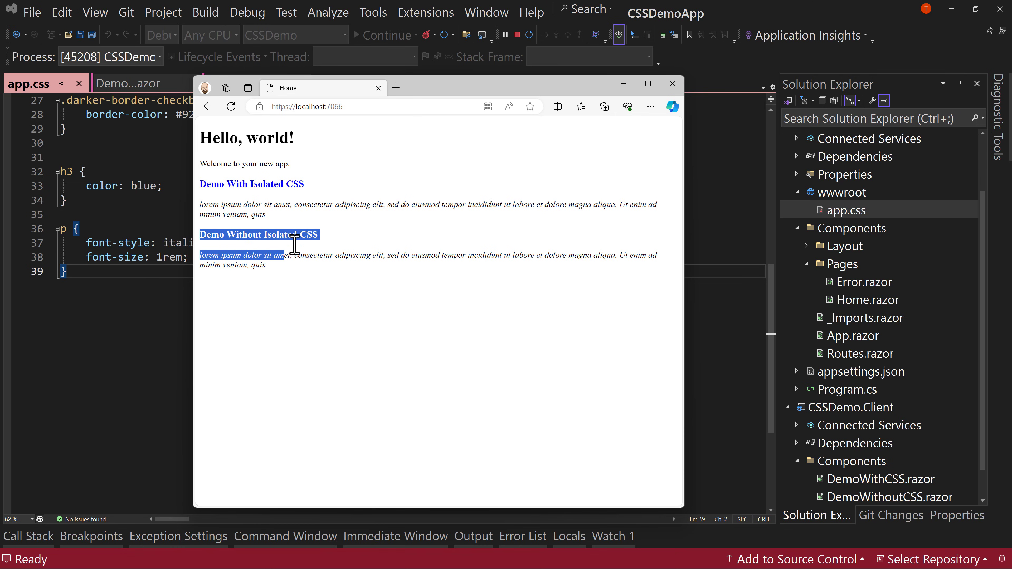
{"action": "left_click", "coordinate": [298, 273]}
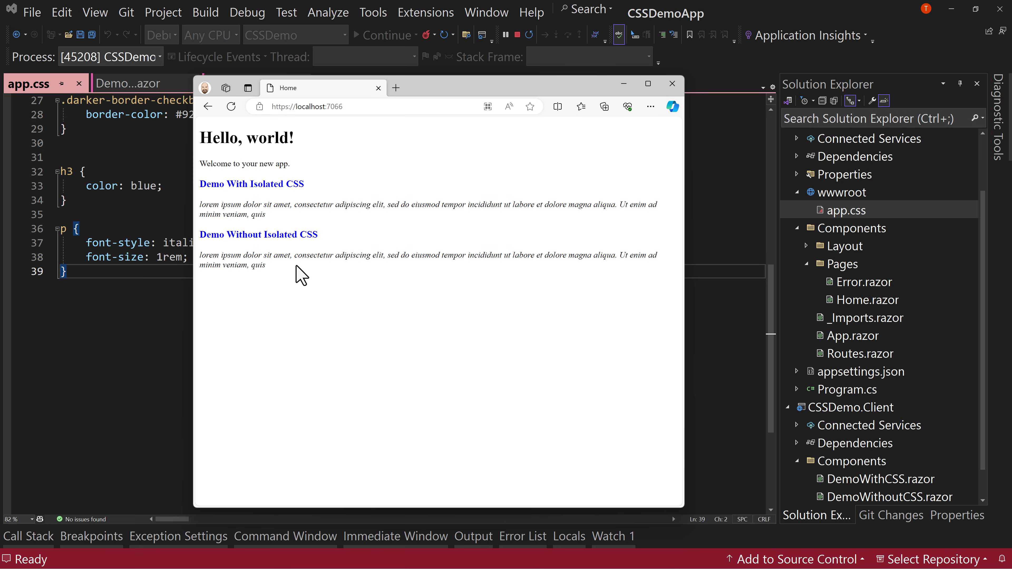
{"action": "mouse_move", "coordinate": [373, 192]}
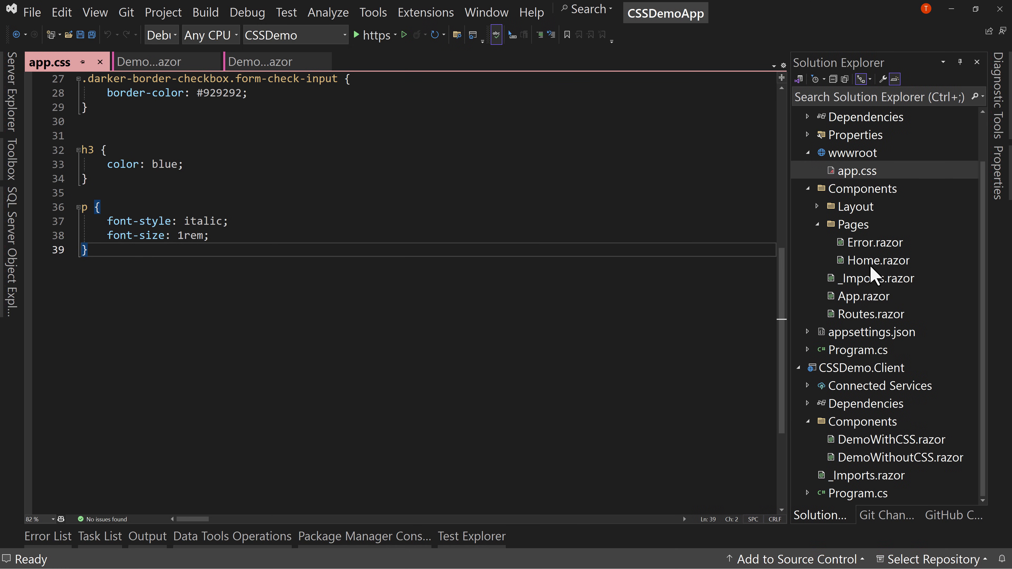
Open App.razor to review its CSSDemo.styles.css link, then close all open documents.
{"action": "double_click", "coordinate": [877, 260]}
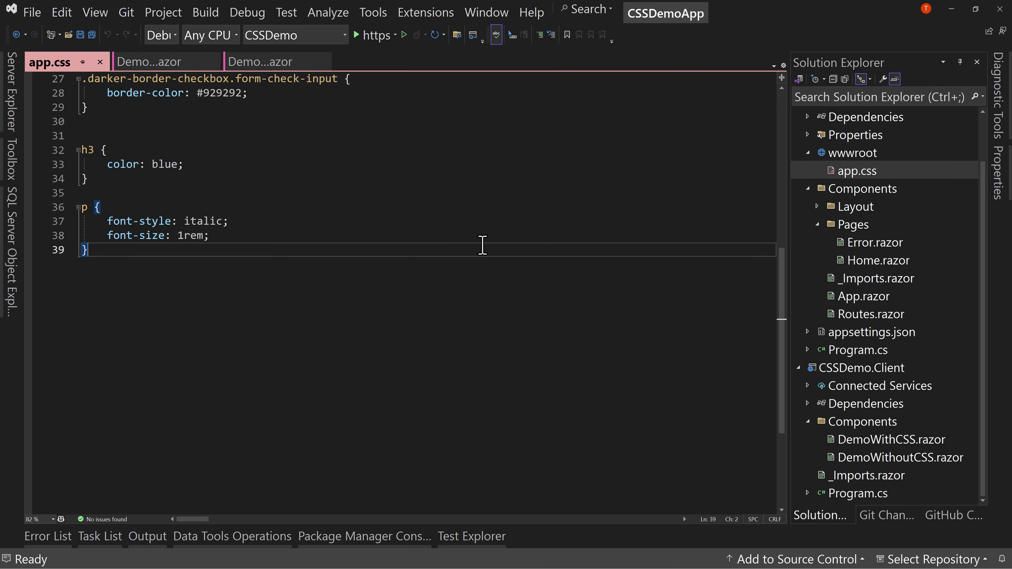
{"action": "mouse_move", "coordinate": [197, 255]}
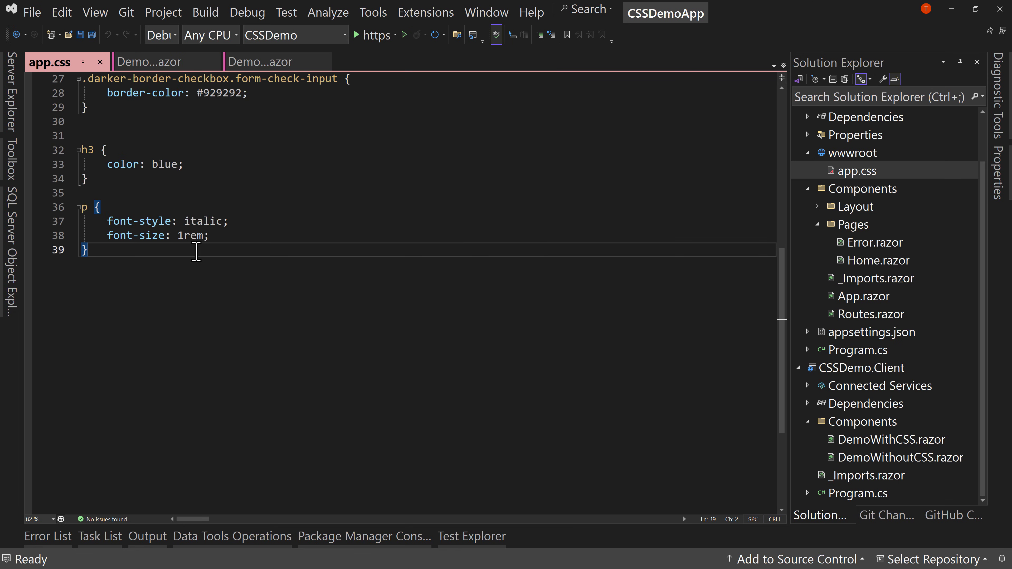
{"action": "mouse_move", "coordinate": [833, 319]}
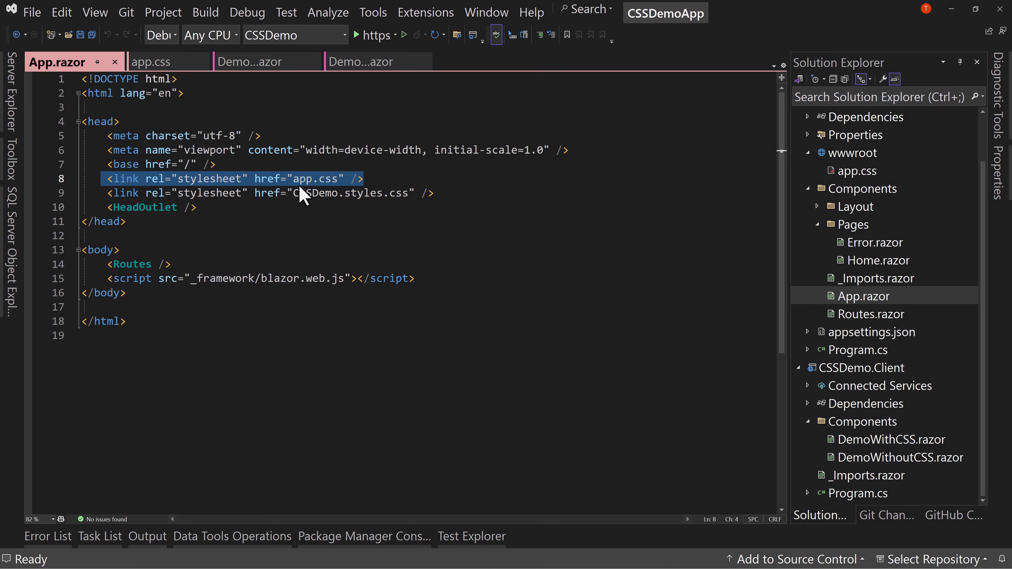
{"action": "mouse_move", "coordinate": [347, 201]}
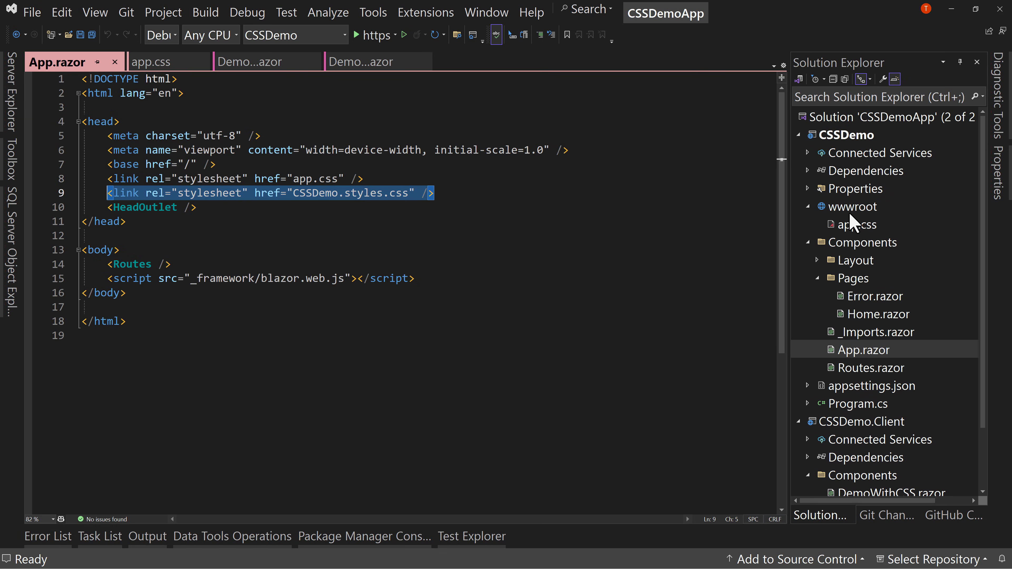
{"action": "mouse_move", "coordinate": [378, 206]}
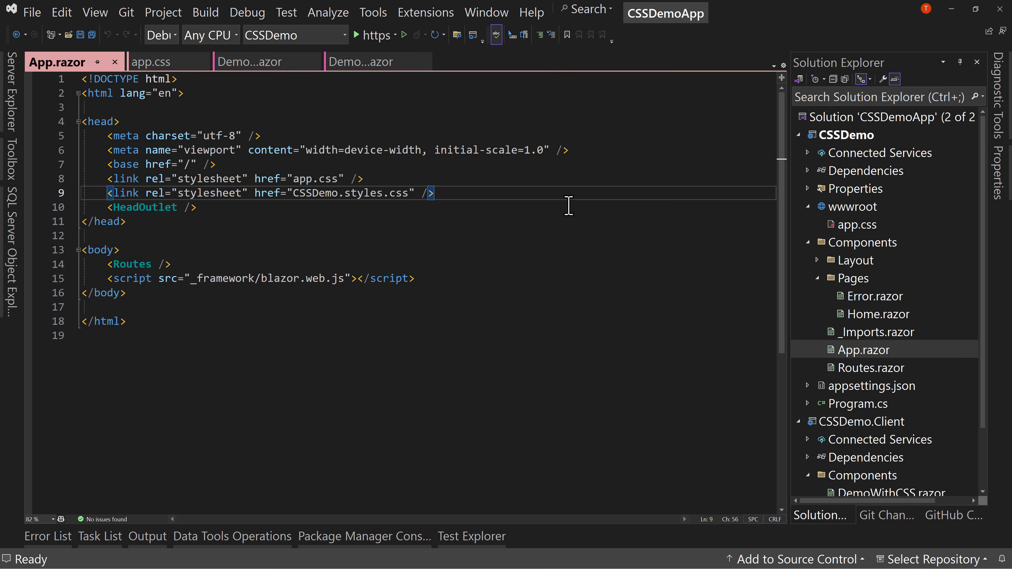
{"action": "right_click", "coordinate": [79, 63]}
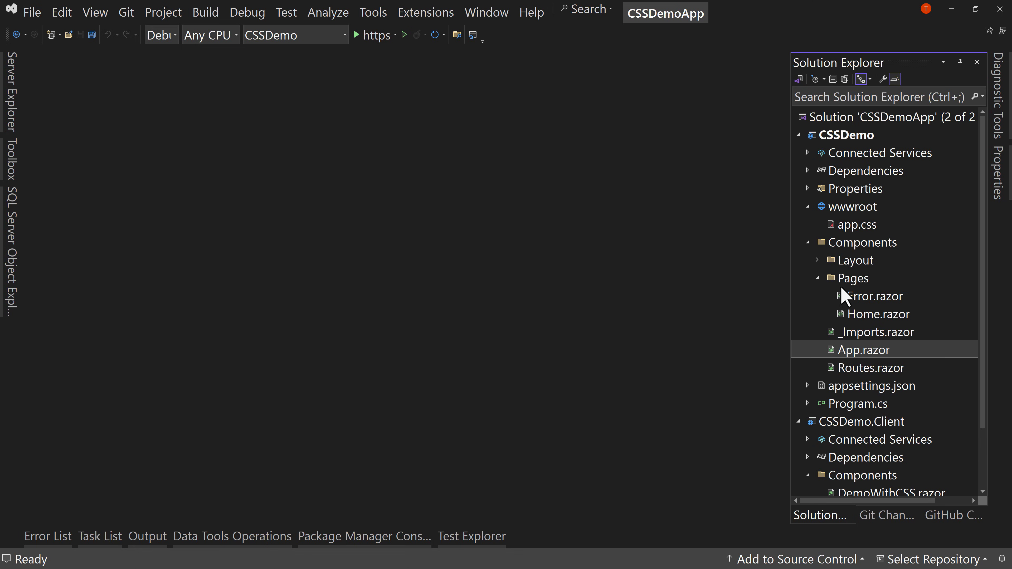
Add a new file named DemoWithCSS.razor.css to the client project's Components folder.
{"action": "scroll", "scroll_direction": "down", "scroll_amount": 3}
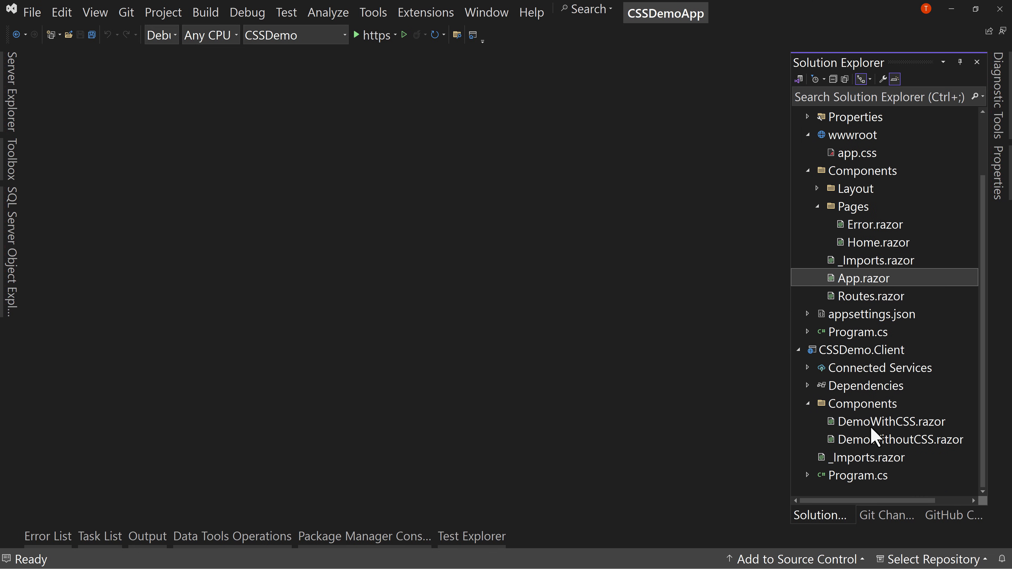
{"action": "left_click", "coordinate": [862, 404]}
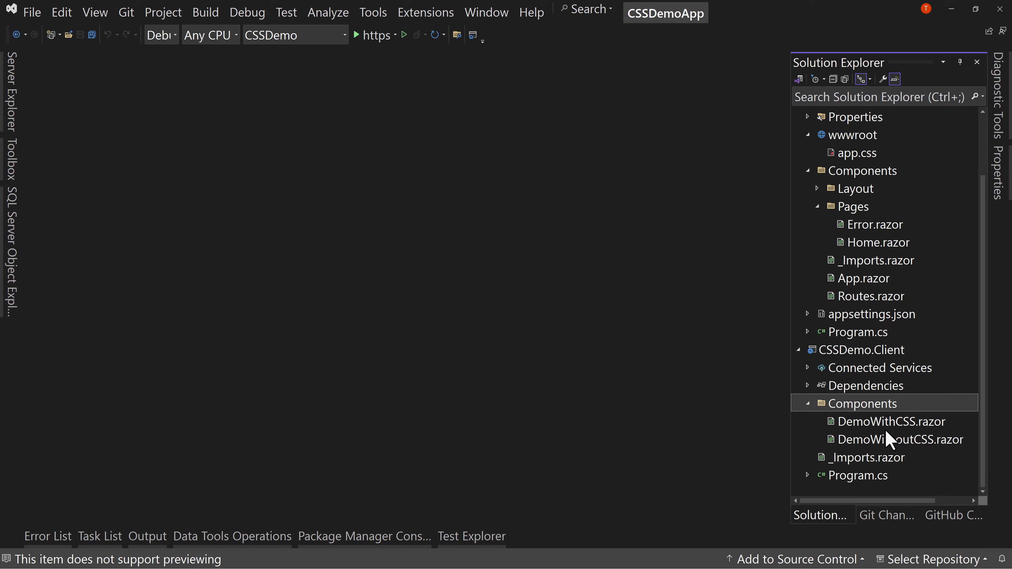
{"action": "mouse_move", "coordinate": [538, 363]}
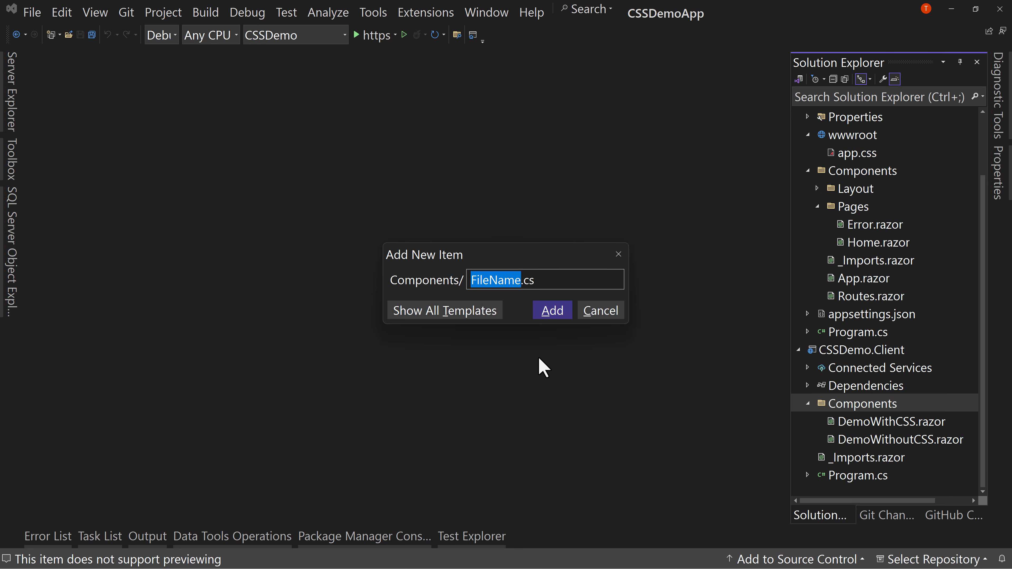
{"action": "type", "text": "DemoWithCSS.cs"}
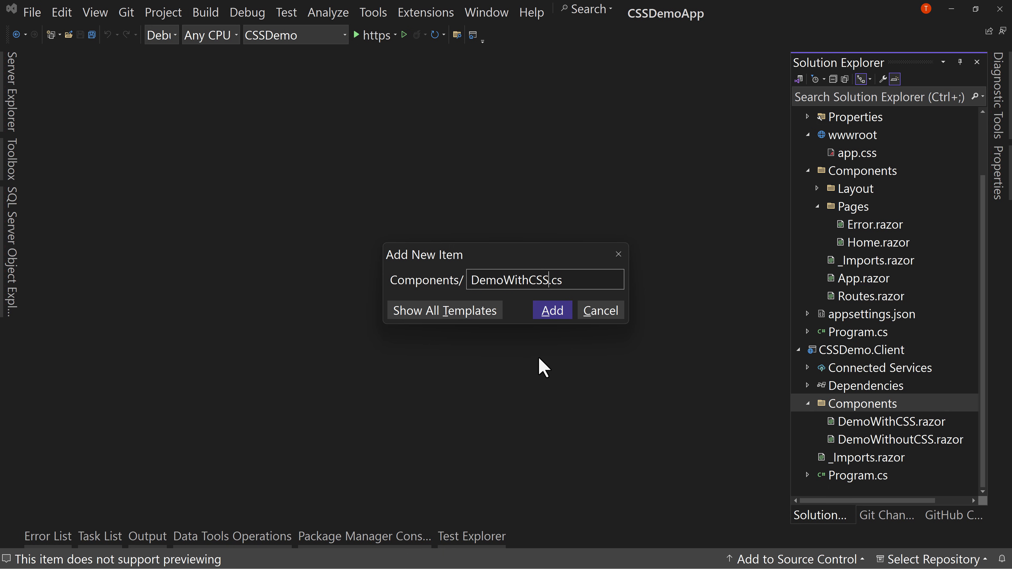
{"action": "type", "text": ".razor."}
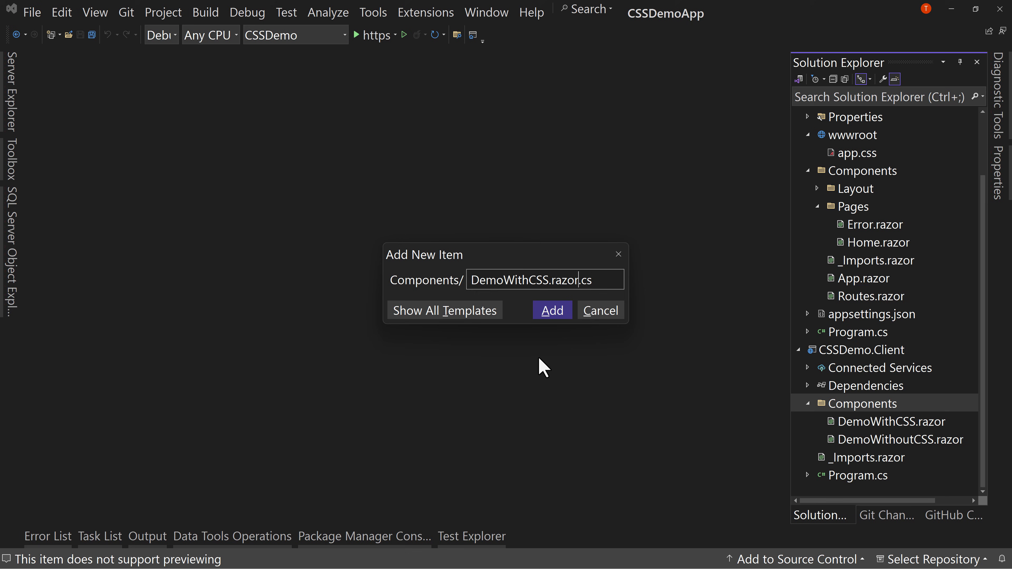
{"action": "type", "text": "s"}
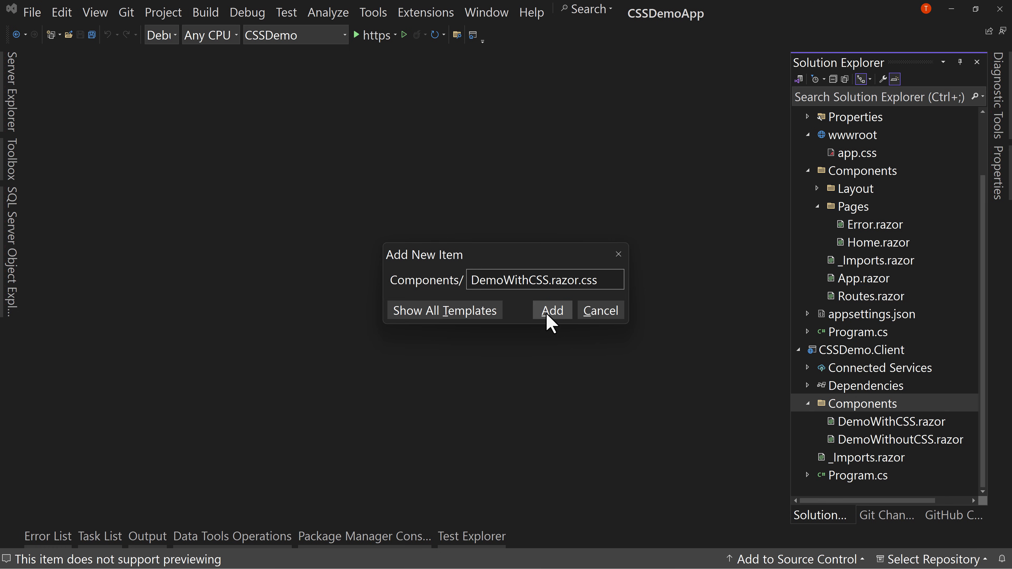
{"action": "left_click", "coordinate": [552, 310]}
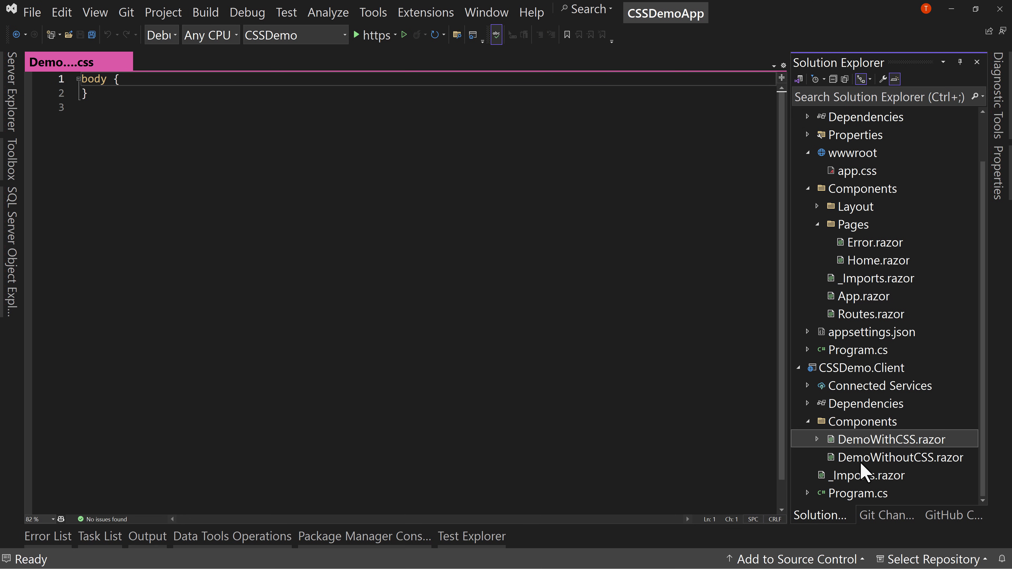
Expand DemoWithCSS.razor and select its nested DemoWithCSS.razor.css stylesheet.
{"action": "left_click", "coordinate": [816, 439]}
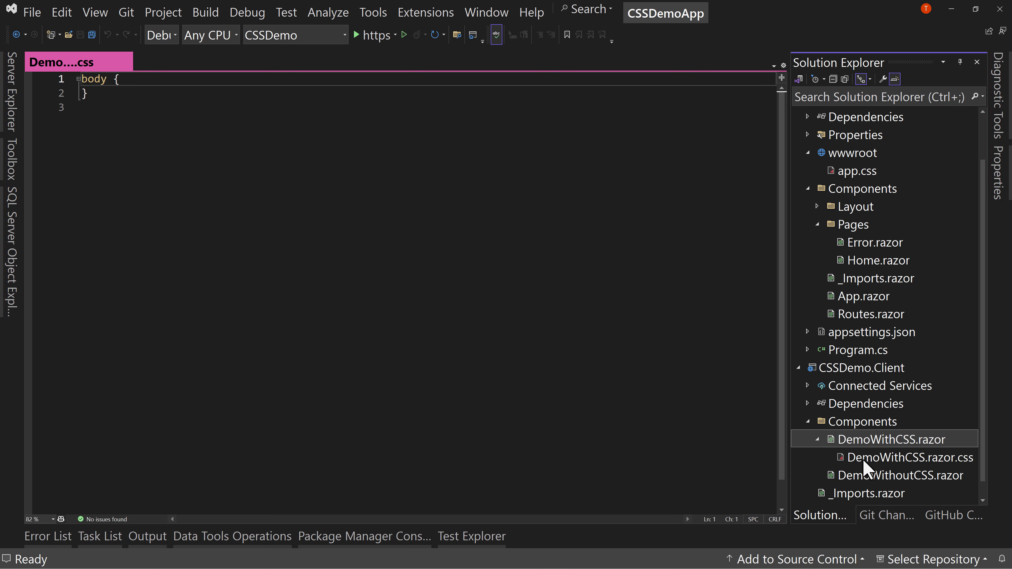
{"action": "left_click", "coordinate": [909, 457]}
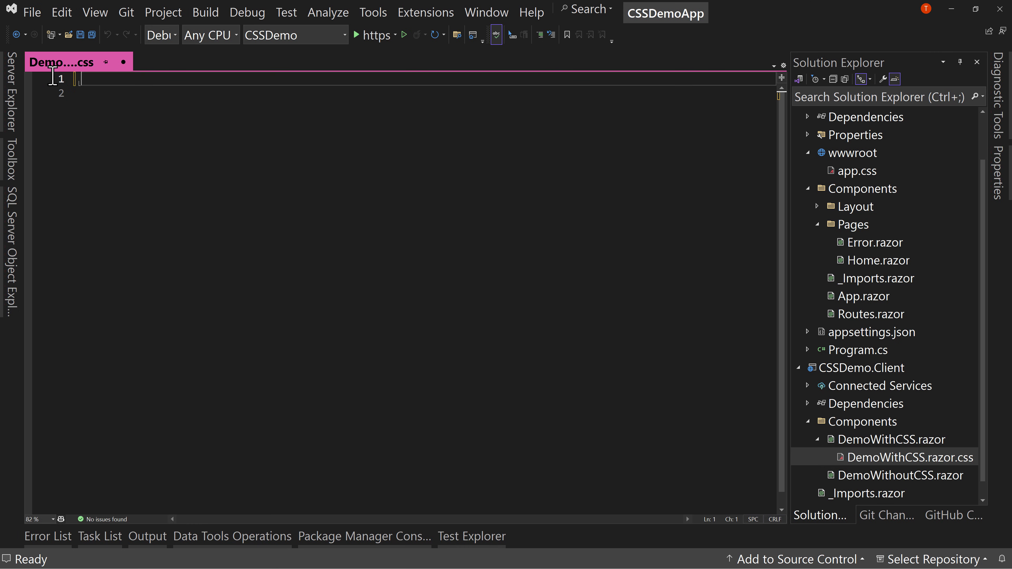
Paste the h3 and p rules from app.css into DemoWithCSS.razor.css, close app.css, and make h3 red.
{"action": "type", "text": "h3 {"}
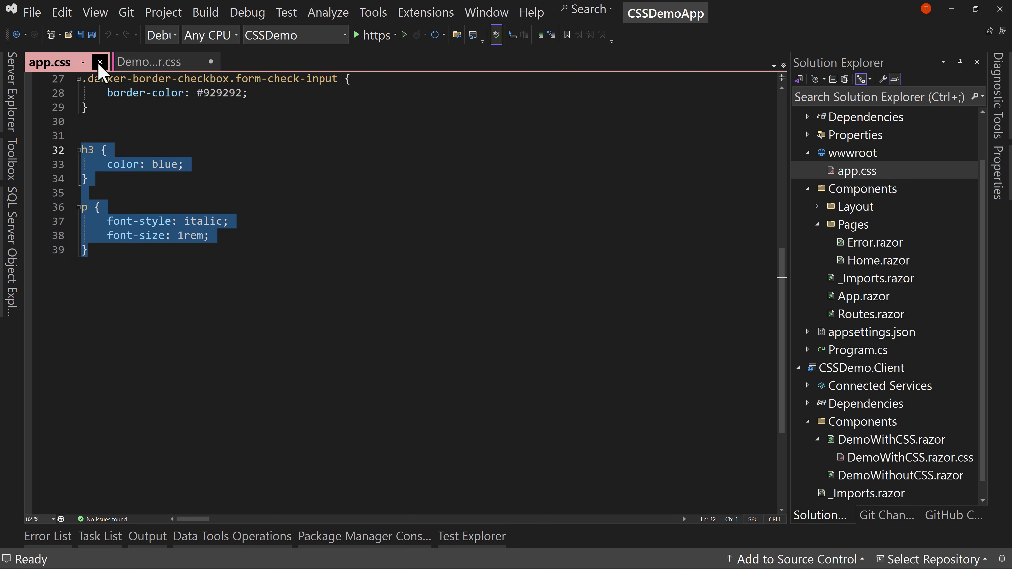
{"action": "left_click", "coordinate": [100, 62]}
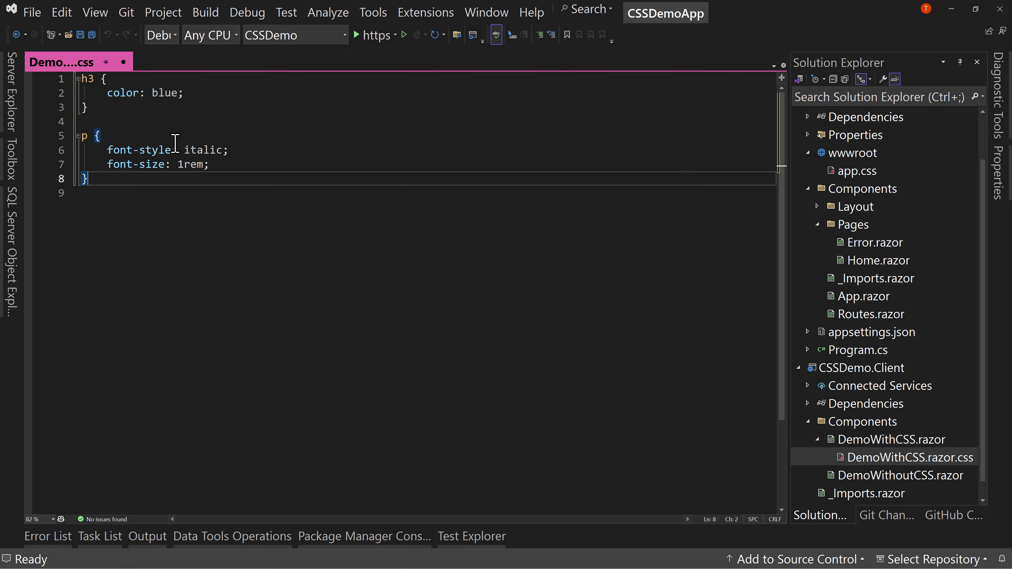
{"action": "double_click", "coordinate": [165, 93]}
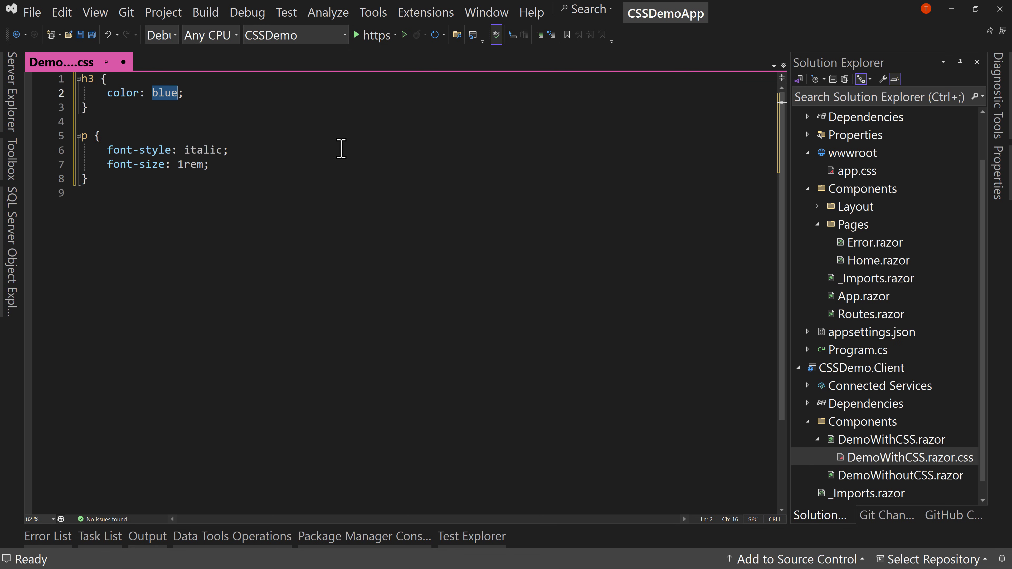
{"action": "type", "text": "red"}
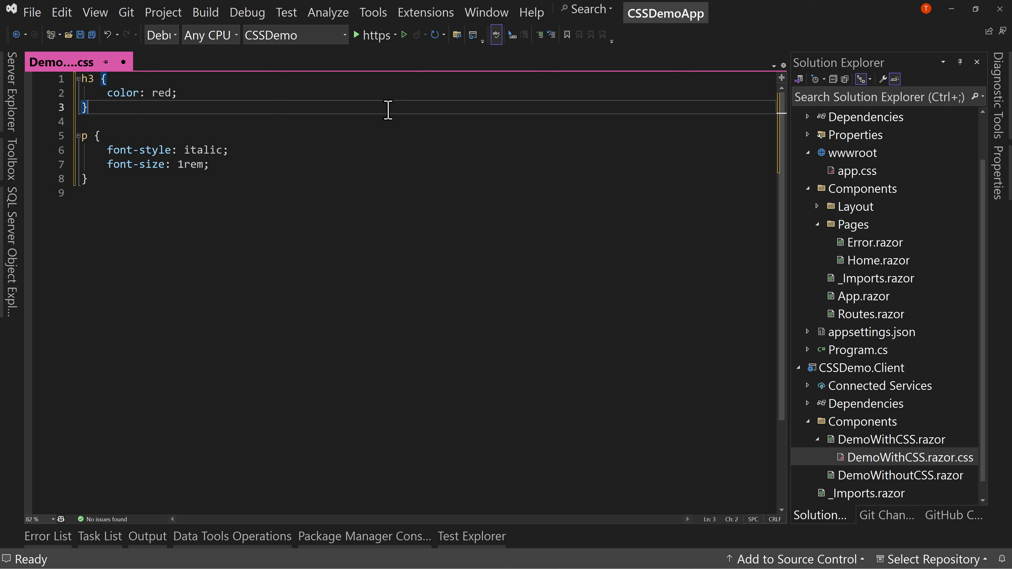
Set the paragraph rule to normal font-style at 1.2rem and save the stylesheet.
{"action": "double_click", "coordinate": [204, 149]}
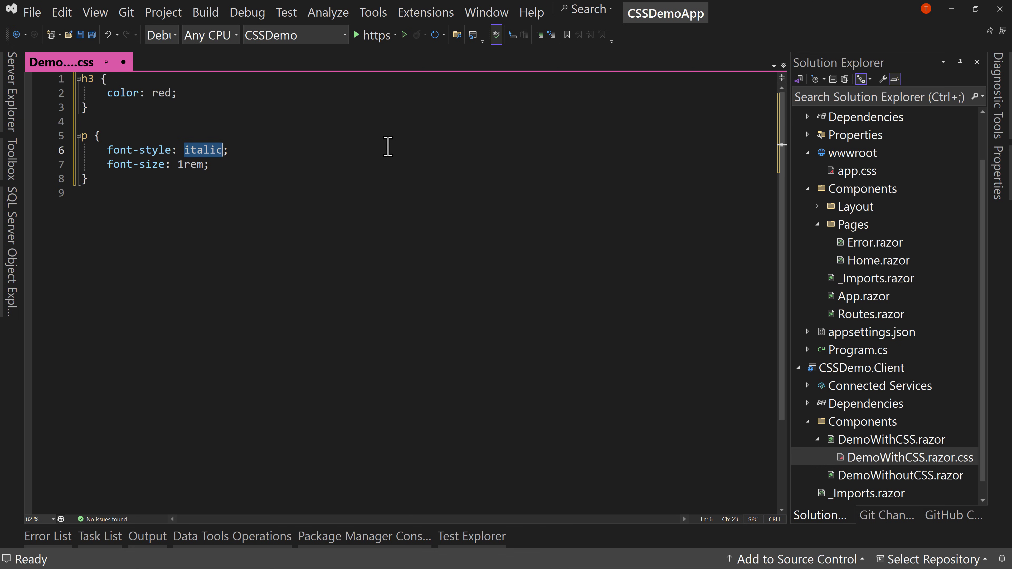
{"action": "type", "text": "normal"}
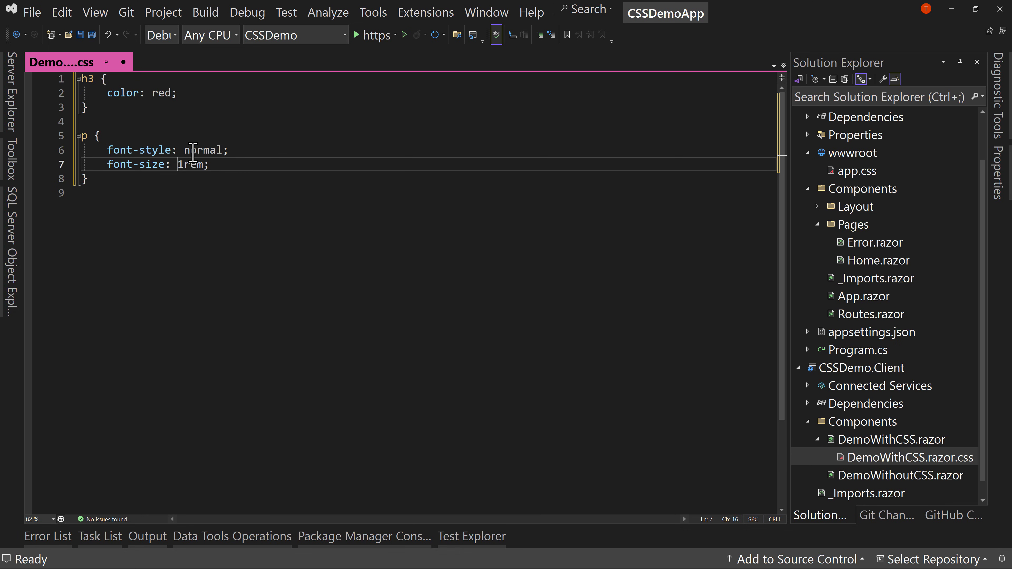
{"action": "type", "text": "."}
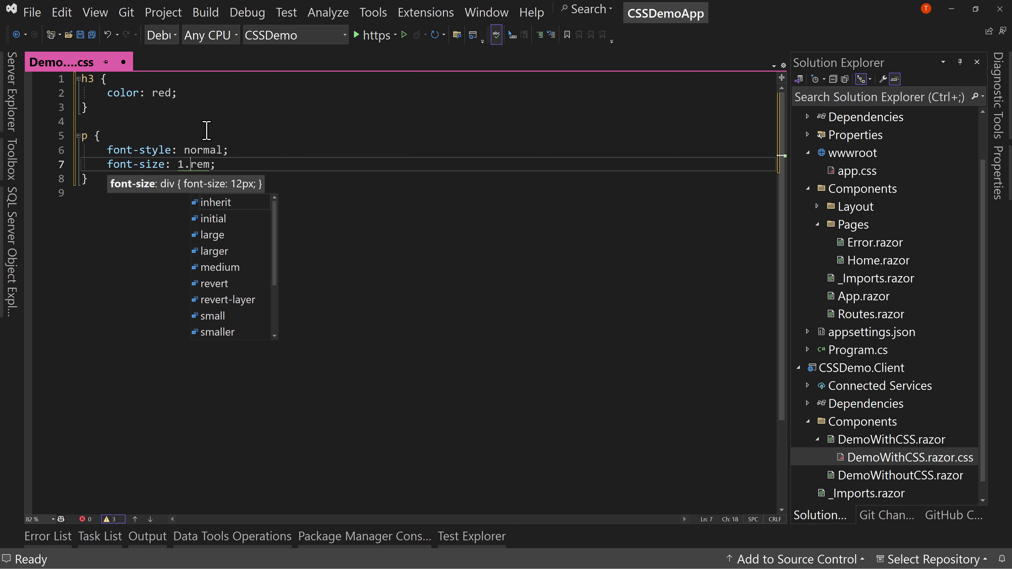
{"action": "type", "text": "2"}
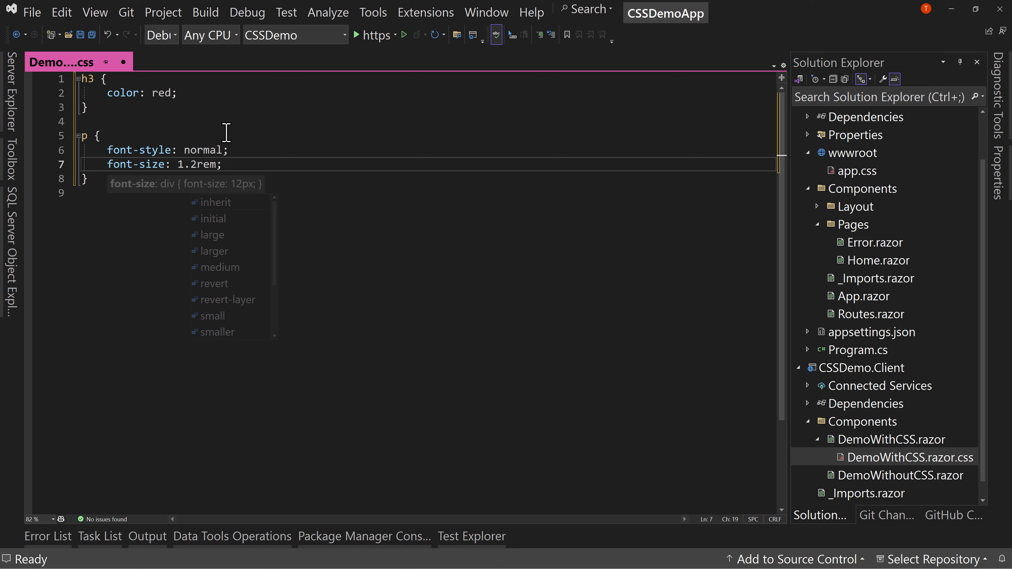
{"action": "key", "text": "Ctrl+s"}
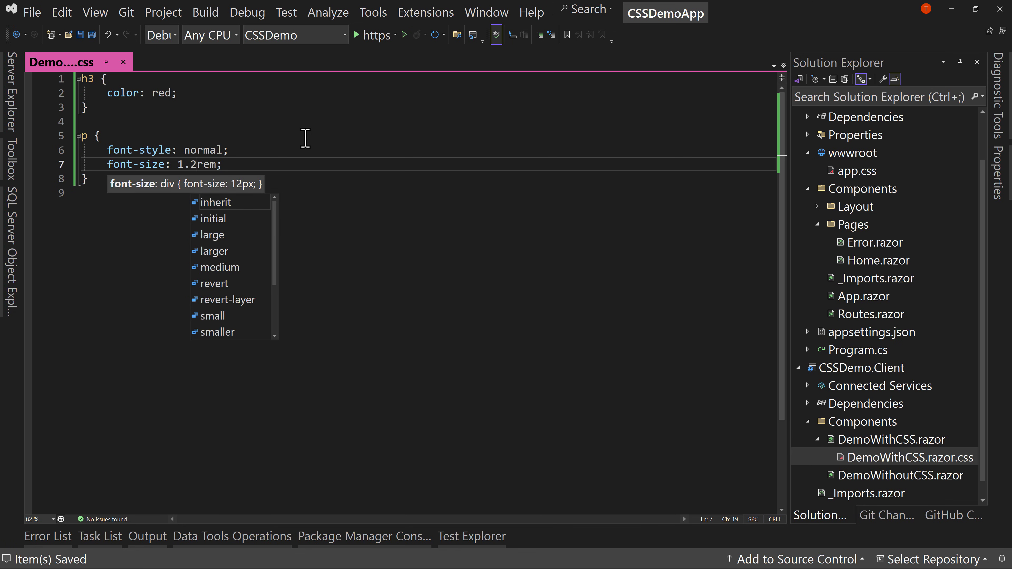
{"action": "mouse_move", "coordinate": [661, 406]}
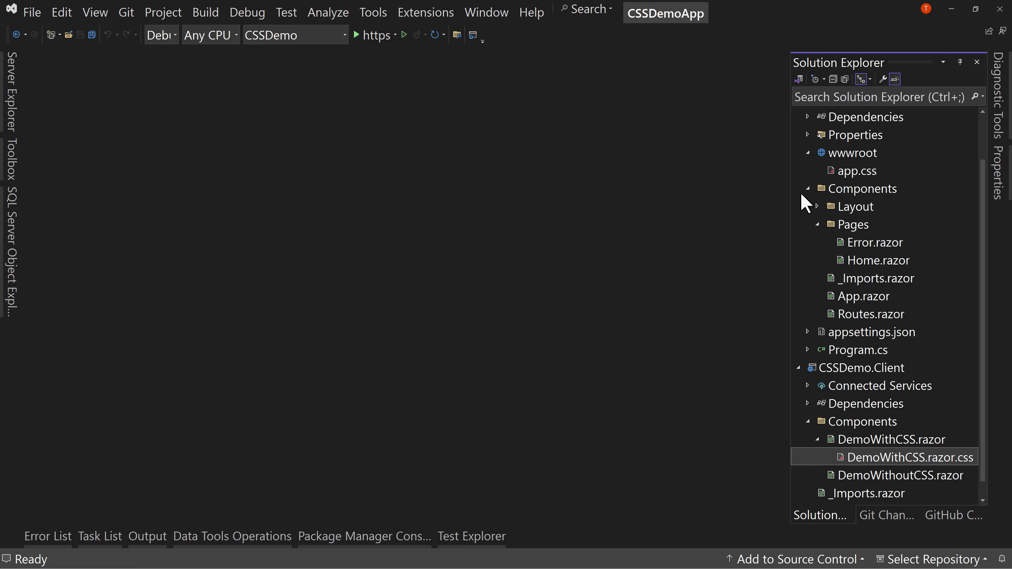
{"action": "mouse_move", "coordinate": [852, 359]}
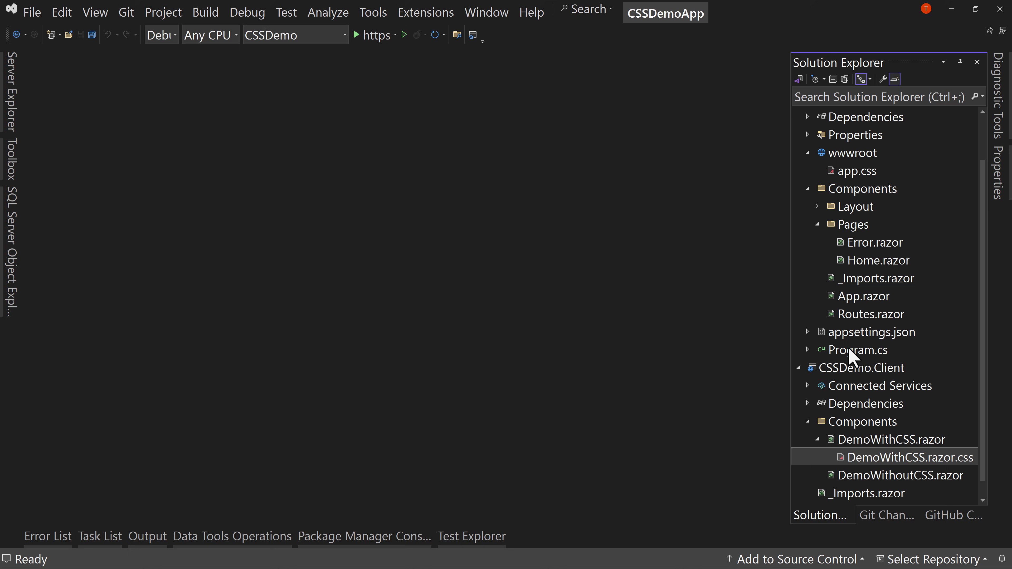
Open App.razor and select its CSSDemo.styles.css stylesheet link line.
{"action": "double_click", "coordinate": [863, 296]}
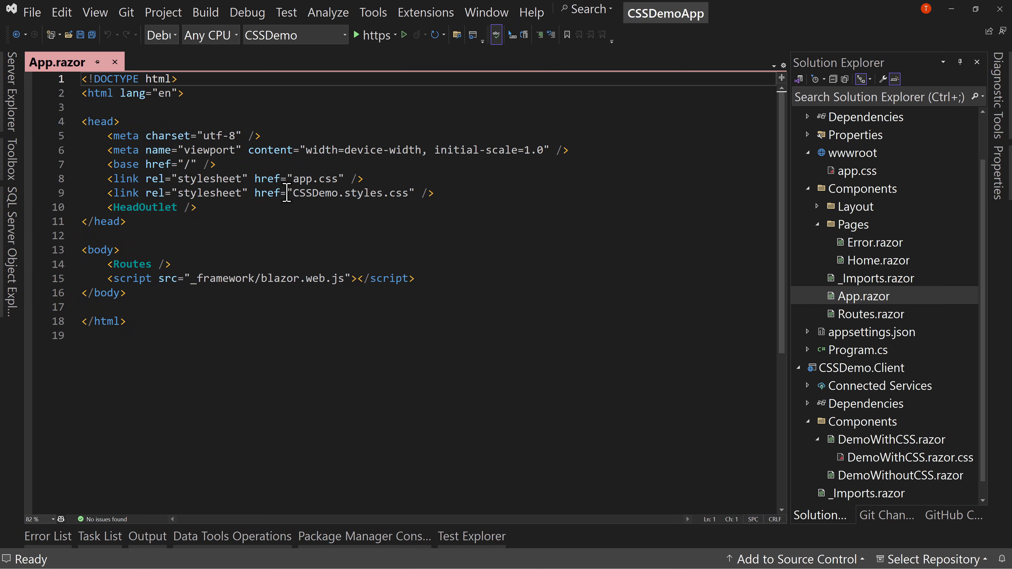
{"action": "triple_click", "coordinate": [289, 193]}
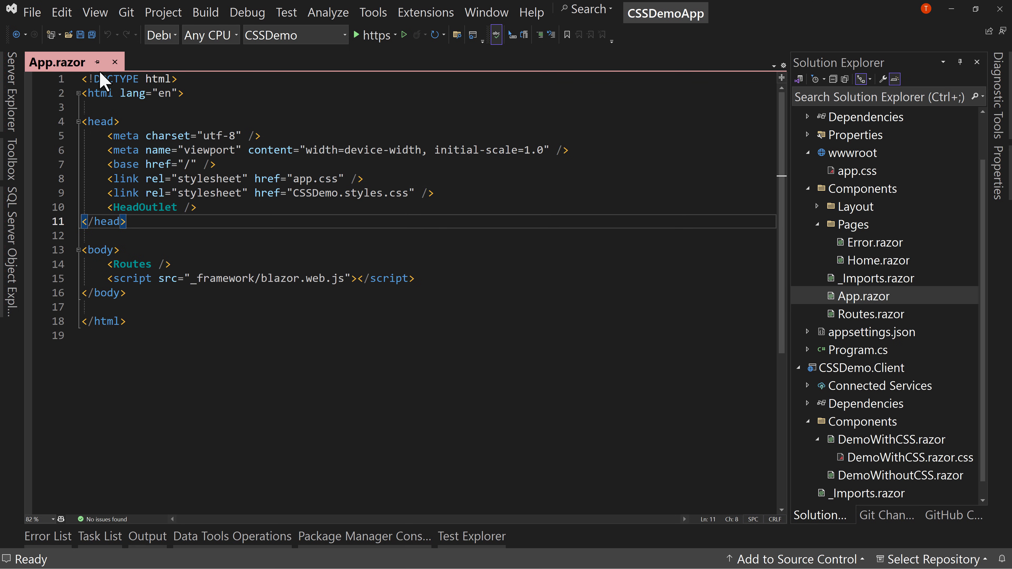
{"action": "mouse_move", "coordinate": [442, 220]}
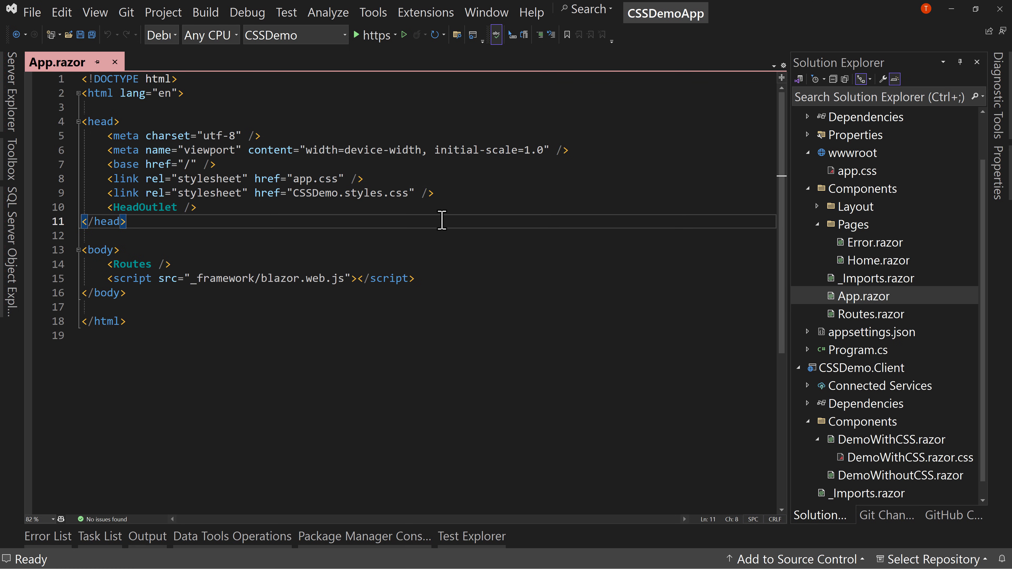
{"action": "mouse_move", "coordinate": [435, 222]}
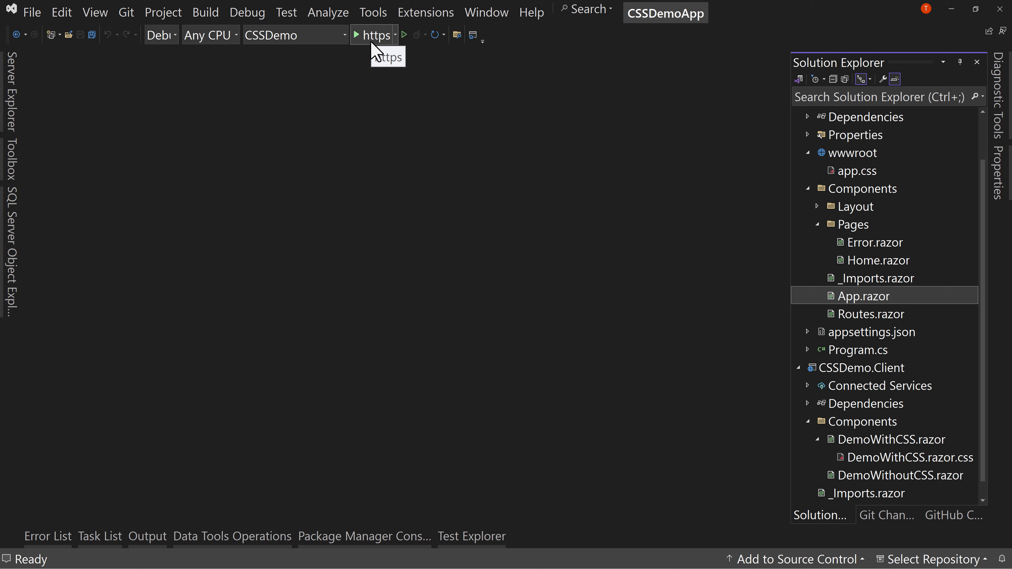
Run the app and inspect the red isolated-CSS heading and larger paragraph on the Home page in Edge.
{"action": "left_click", "coordinate": [373, 35]}
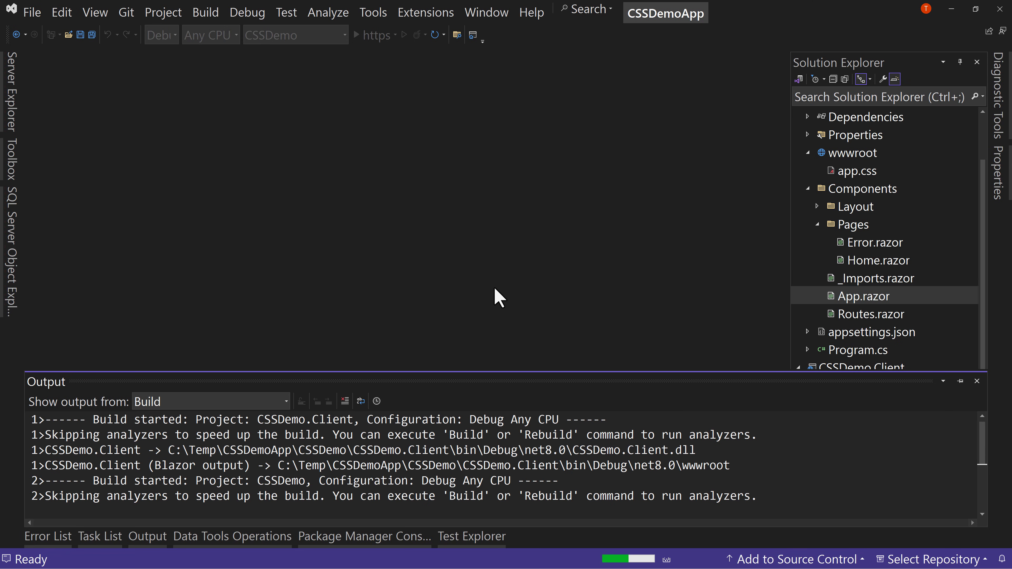
{"action": "left_click", "coordinate": [356, 35]}
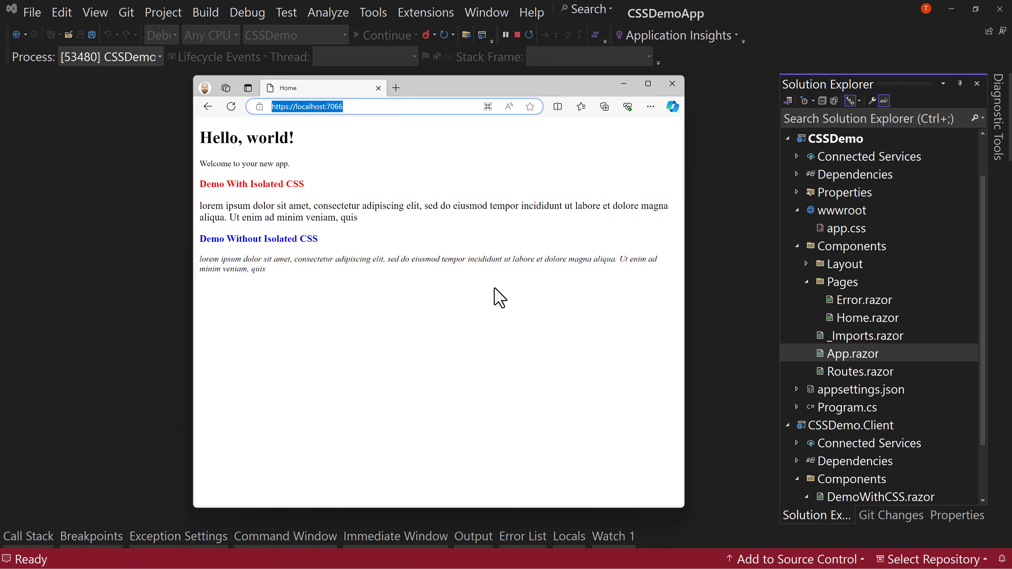
{"action": "mouse_move", "coordinate": [487, 284]}
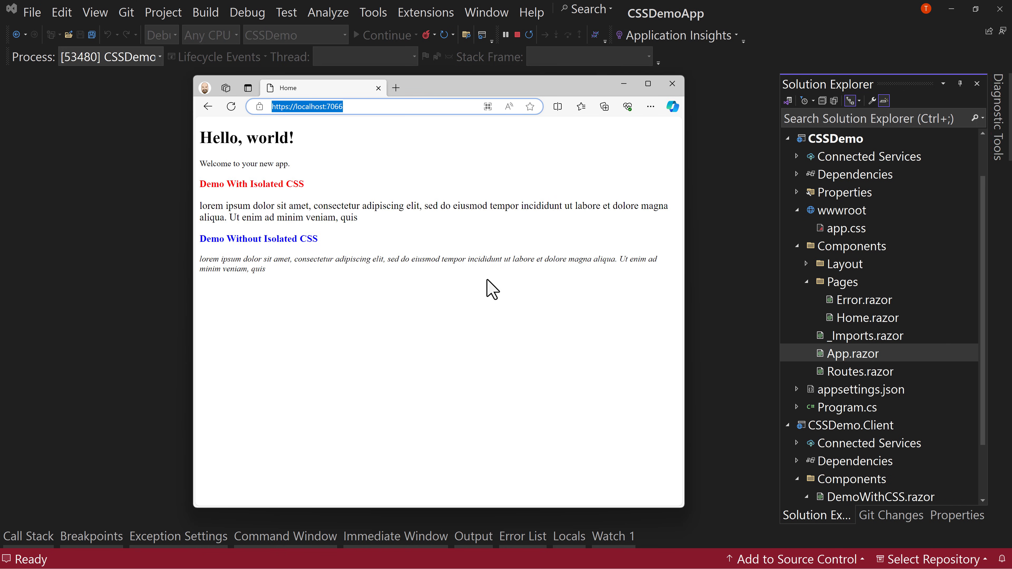
{"action": "double_click", "coordinate": [251, 184]}
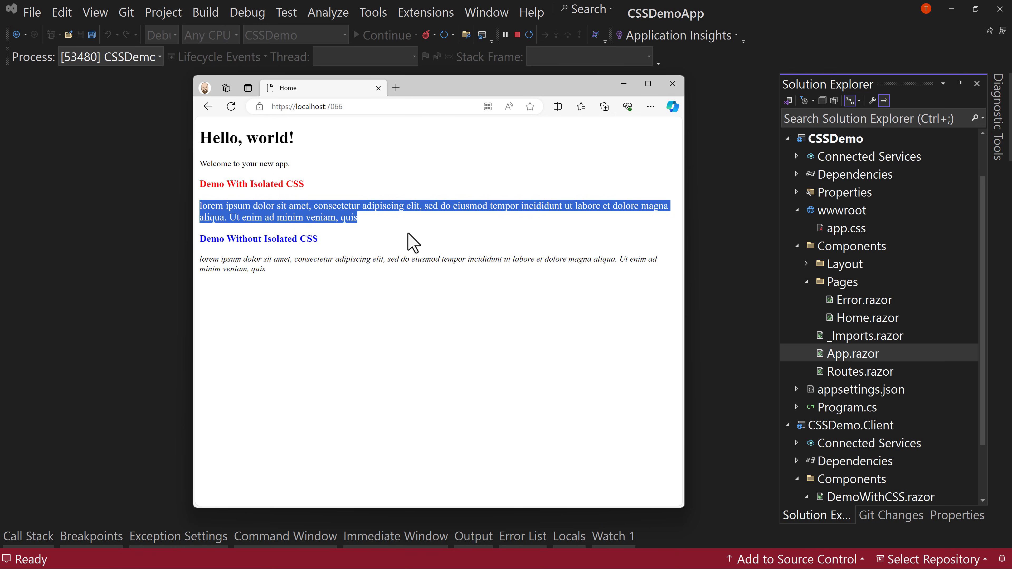
{"action": "left_click", "coordinate": [271, 217]}
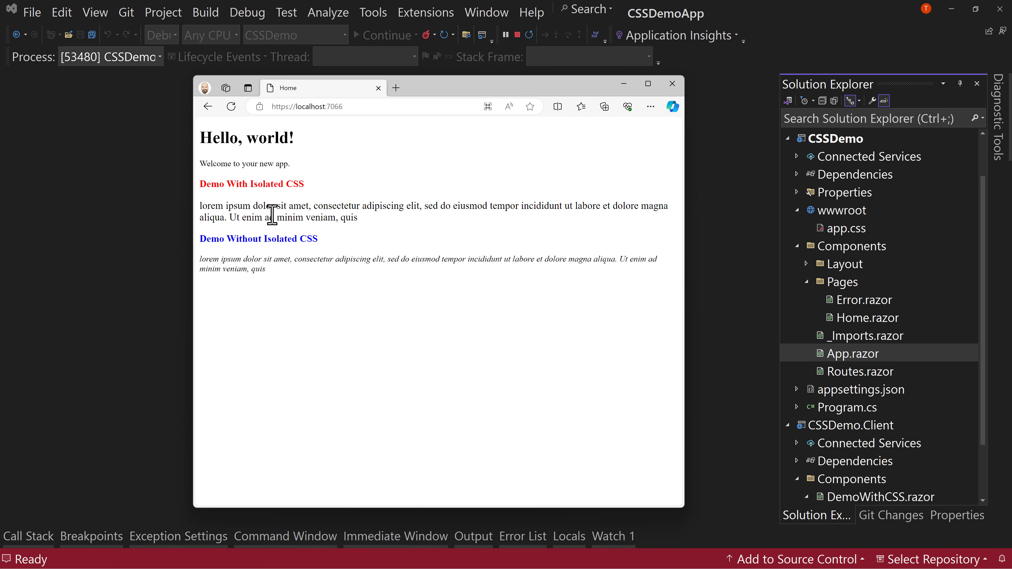
{"action": "mouse_move", "coordinate": [370, 223]}
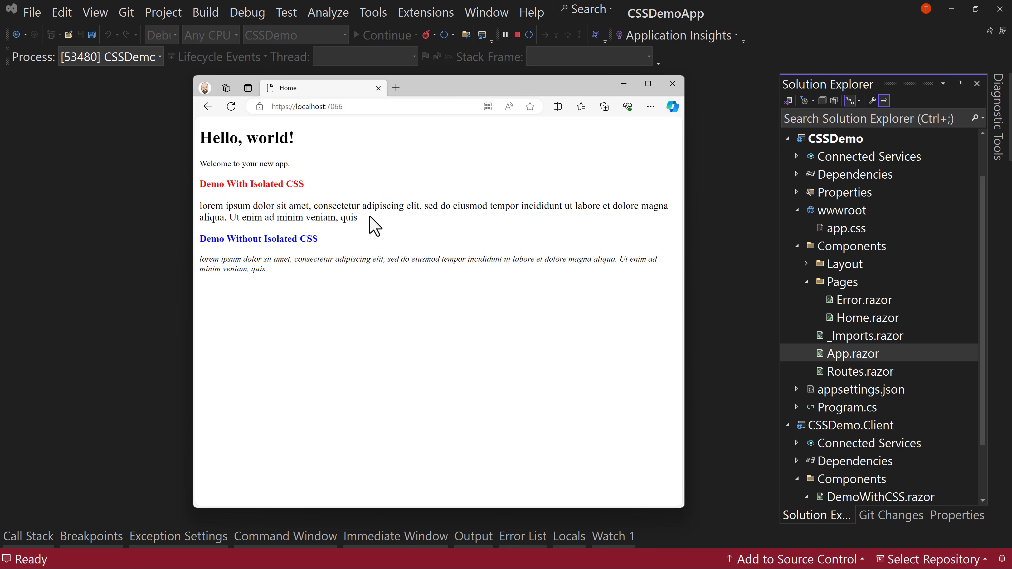
{"action": "left_click_drag", "start_coordinate": [200, 184], "coordinate": [358, 218]}
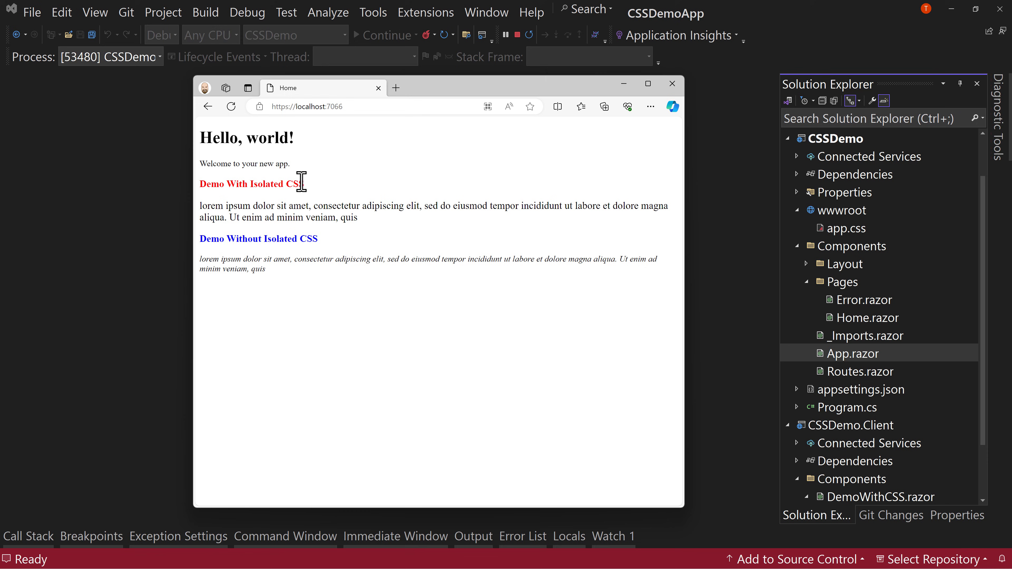
{"action": "double_click", "coordinate": [292, 184]}
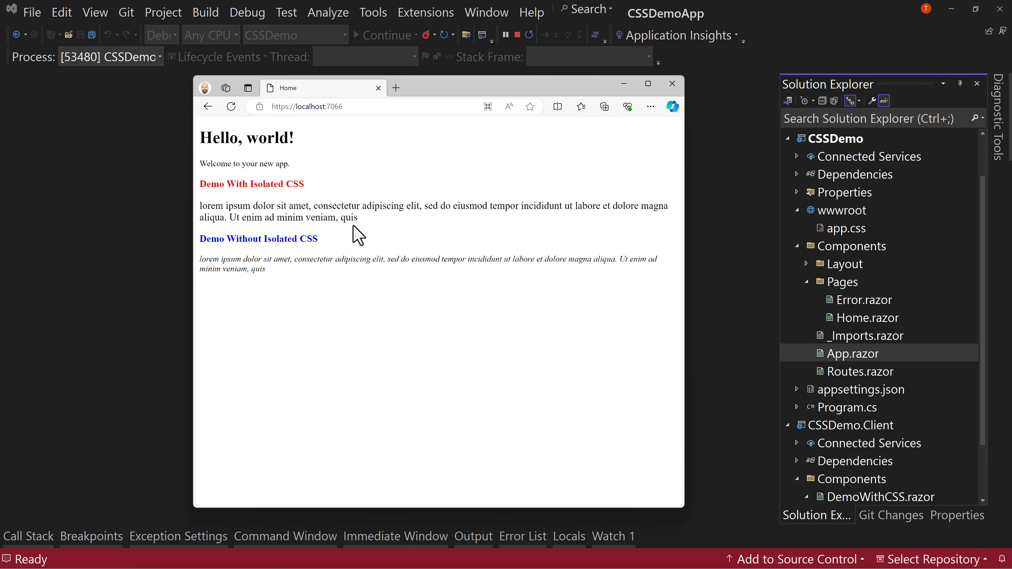
{"action": "mouse_move", "coordinate": [314, 194]}
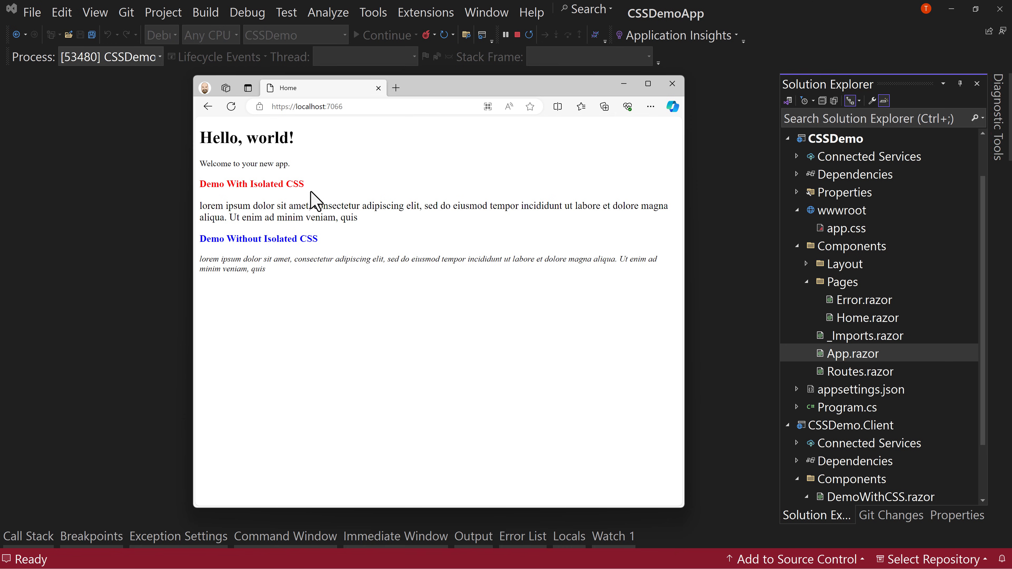
Bring up the browser developer tools.
{"action": "left_click", "coordinate": [648, 83]}
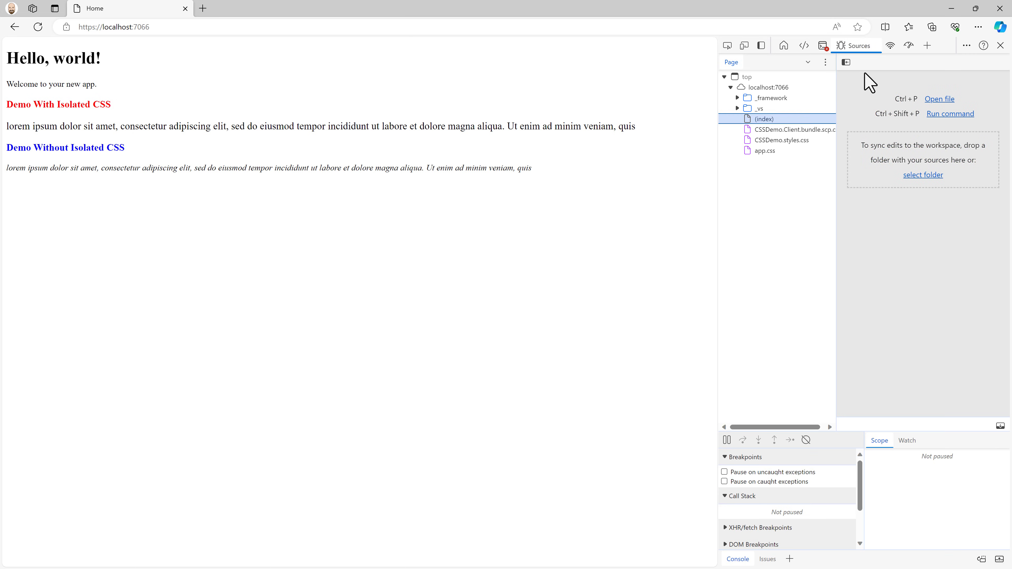
{"action": "mouse_move", "coordinate": [761, 46]}
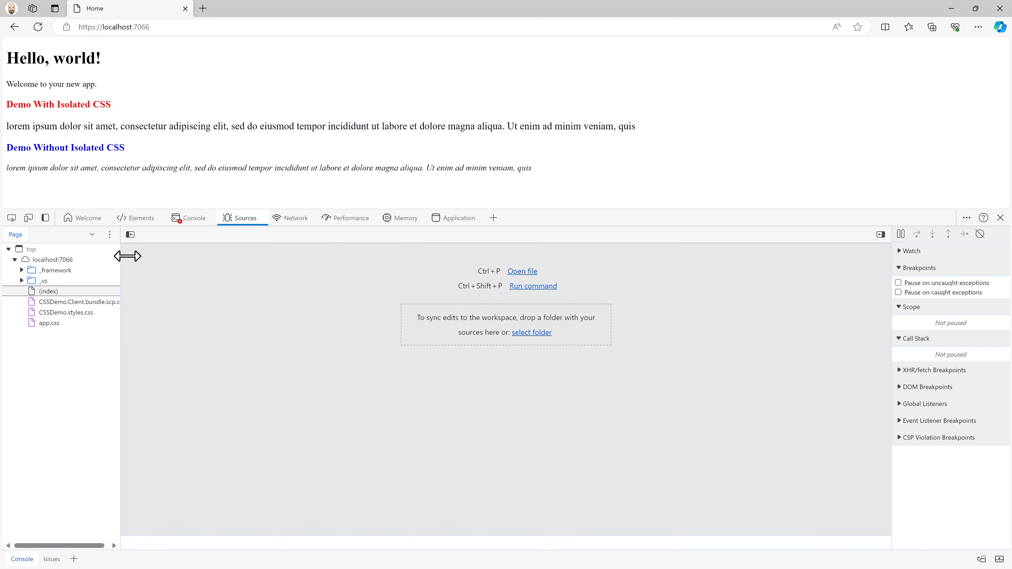
{"action": "mouse_move", "coordinate": [196, 245]}
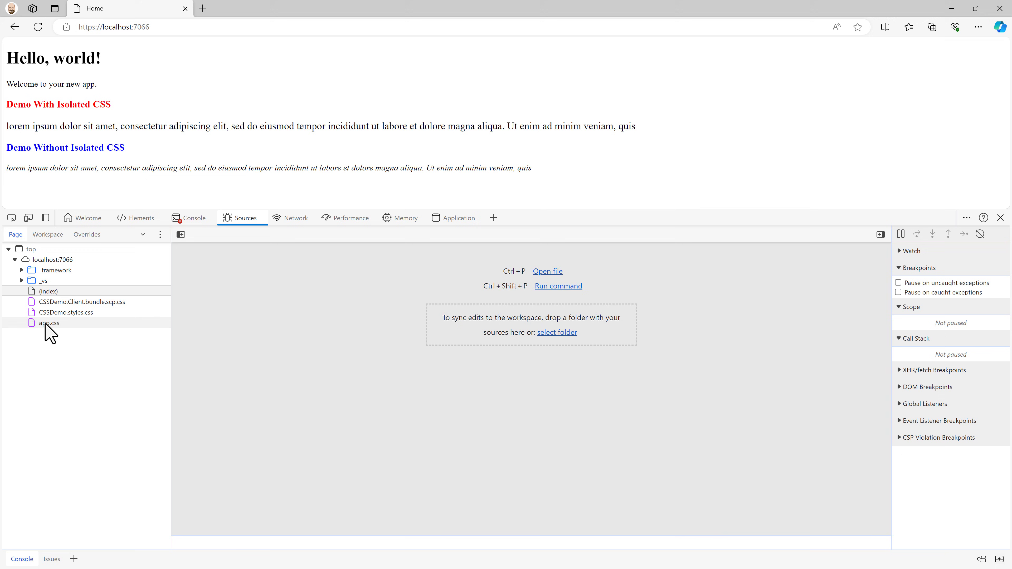
Open app.css in DevTools Sources showing the global blue h3 and italic 1rem paragraph rules.
{"action": "left_click", "coordinate": [49, 323]}
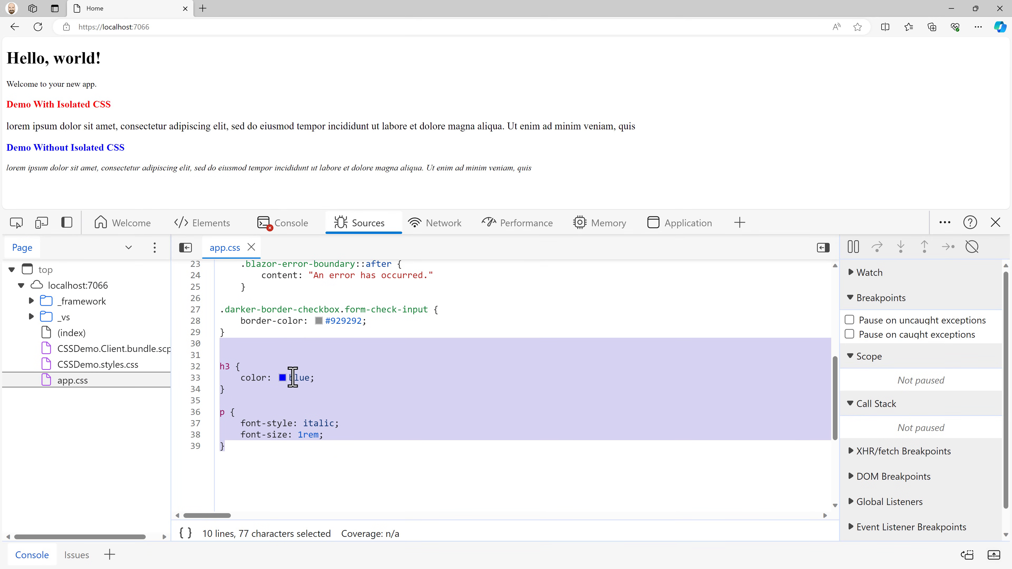
{"action": "left_click", "coordinate": [337, 424]}
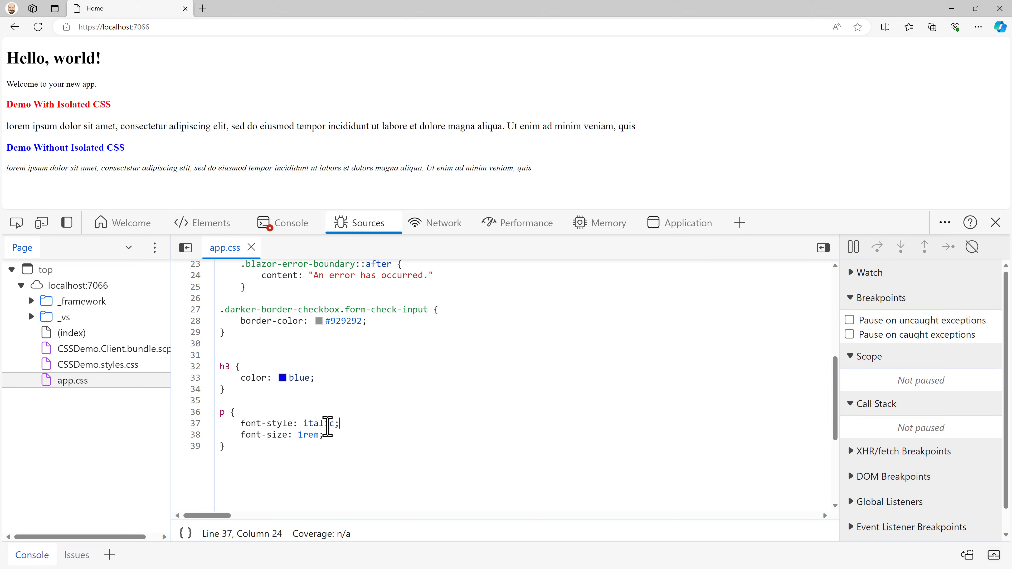
{"action": "mouse_move", "coordinate": [208, 366]}
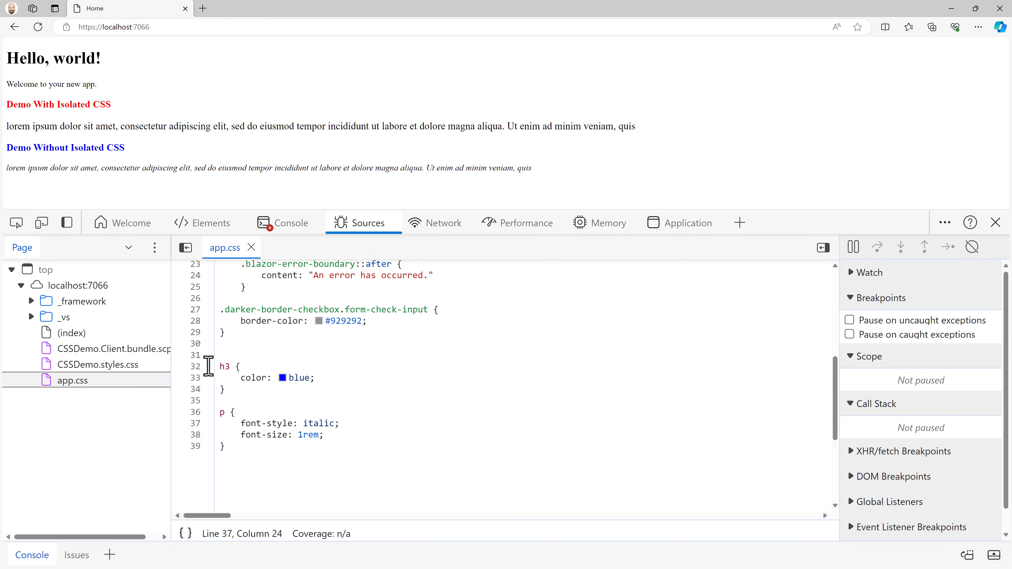
{"action": "mouse_move", "coordinate": [82, 372]}
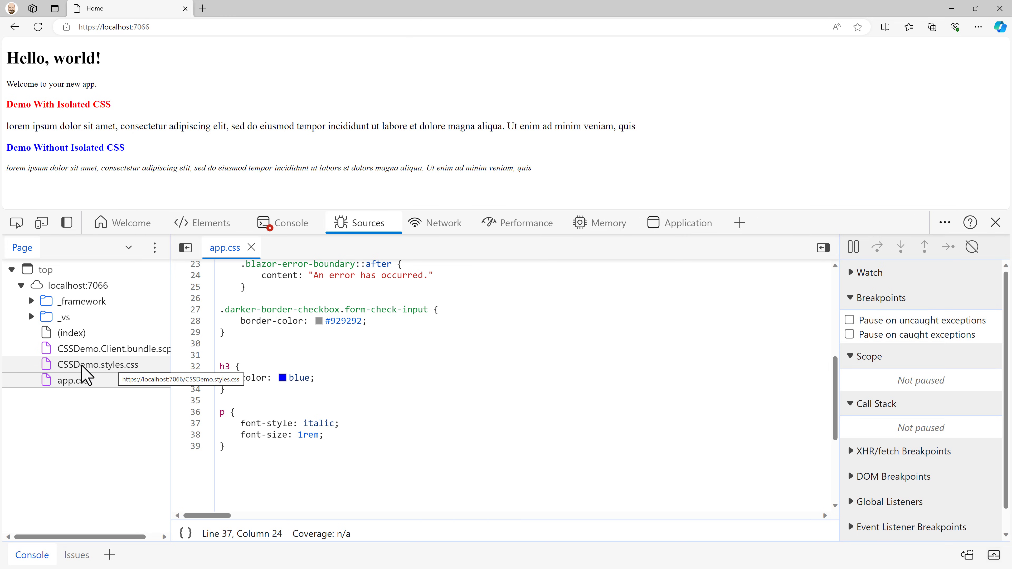
Open CSSDemo.styles.css in Sources, showing its import of CSSDemo.Client.bundle.scp.css.
{"action": "left_click", "coordinate": [97, 365]}
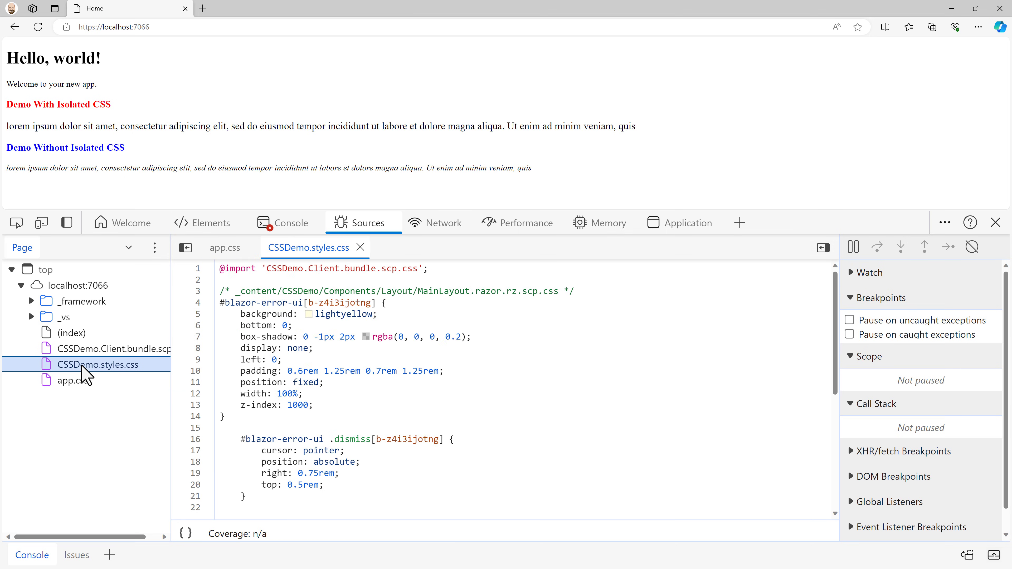
{"action": "scroll", "scroll_direction": "down", "scroll_amount": 3}
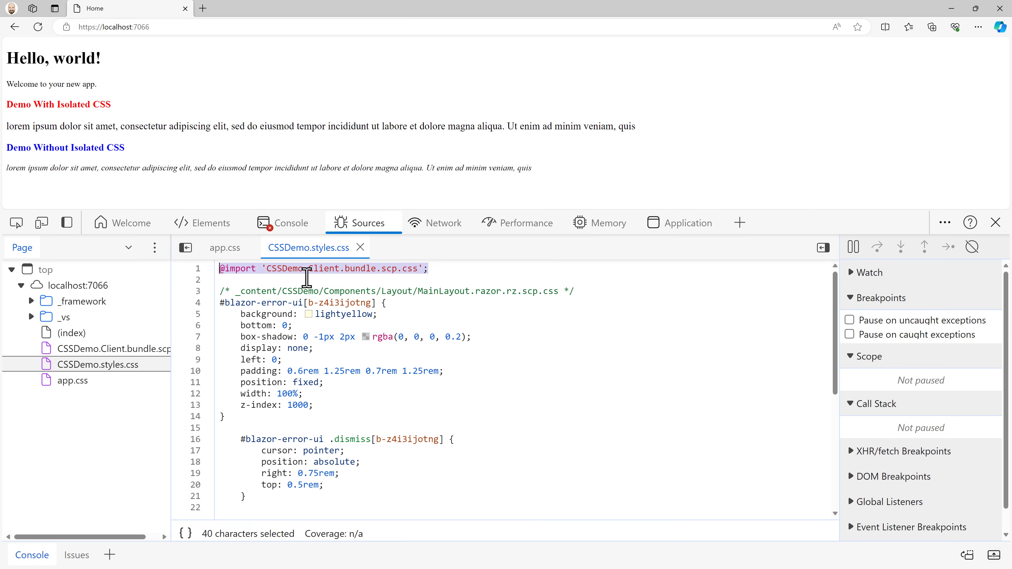
{"action": "mouse_move", "coordinate": [386, 272]}
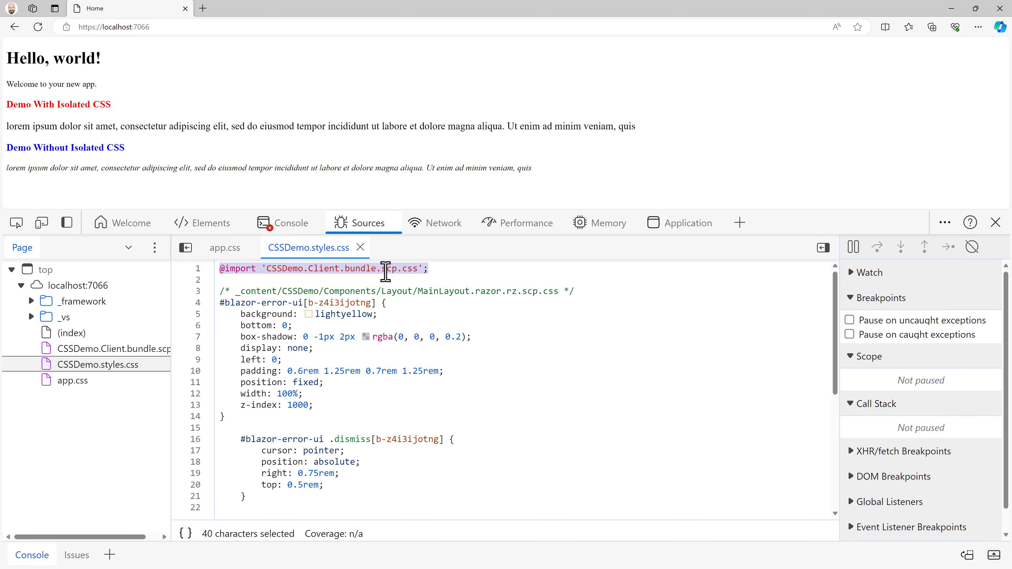
{"action": "mouse_move", "coordinate": [208, 362]}
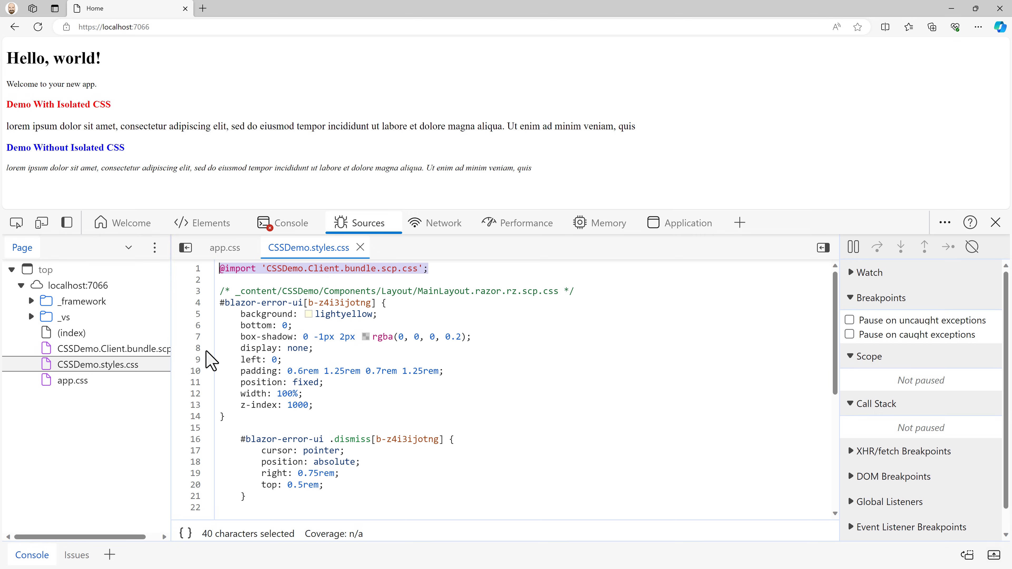
{"action": "left_click", "coordinate": [113, 349]}
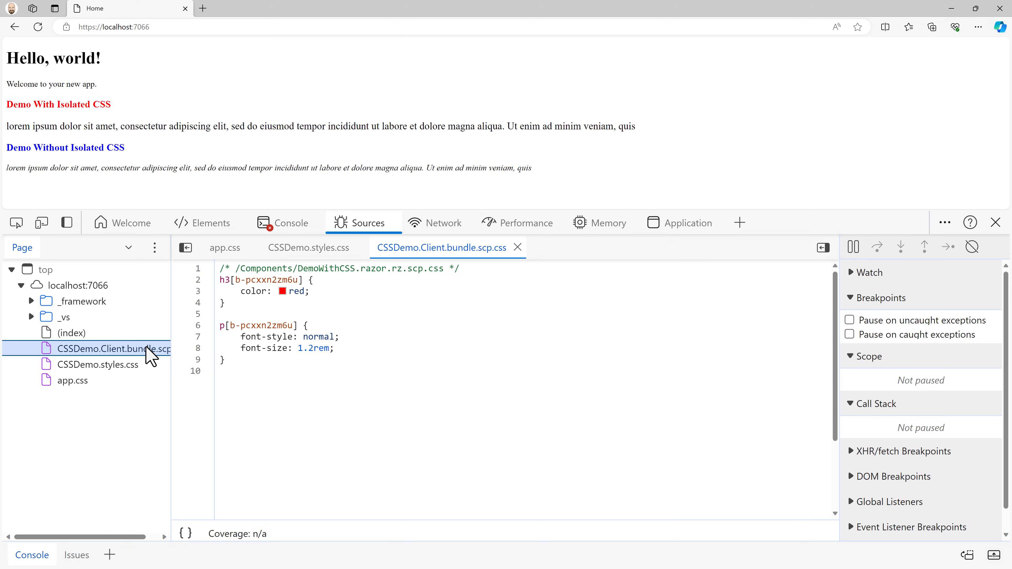
{"action": "left_click_drag", "start_coordinate": [239, 268], "coordinate": [325, 268]}
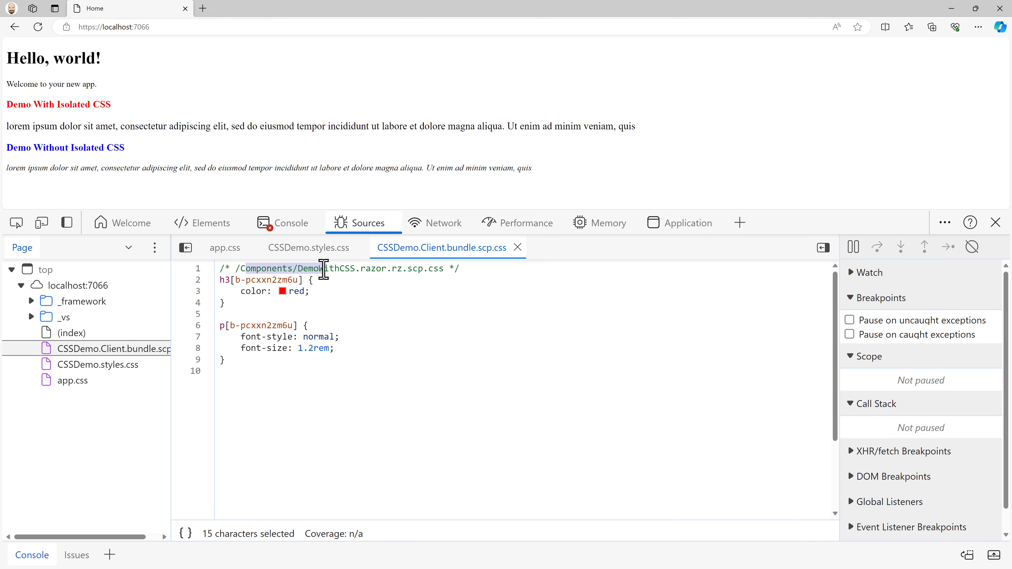
{"action": "left_click_drag", "start_coordinate": [322, 268], "coordinate": [356, 268]}
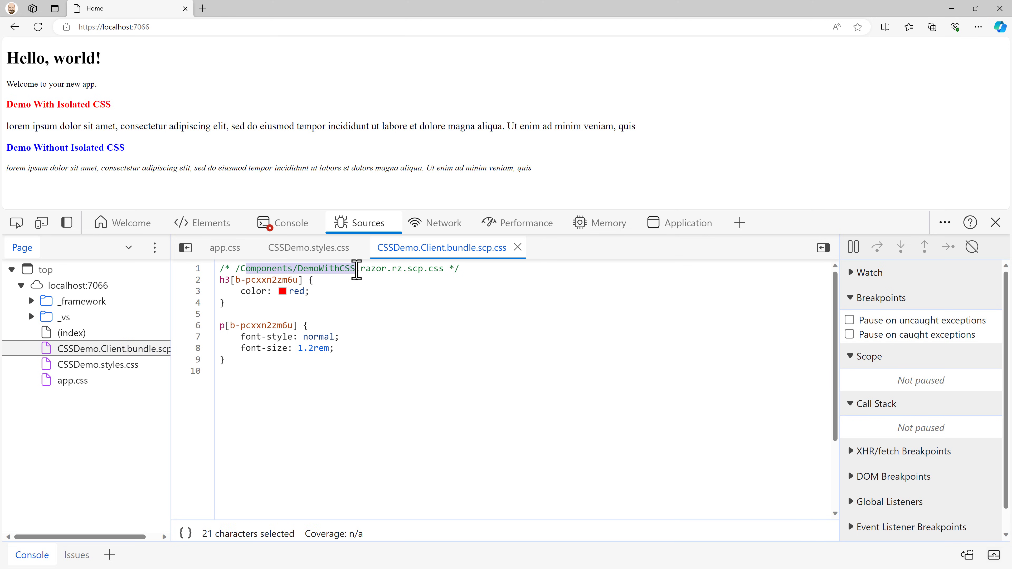
{"action": "left_click_drag", "start_coordinate": [354, 268], "coordinate": [458, 268]}
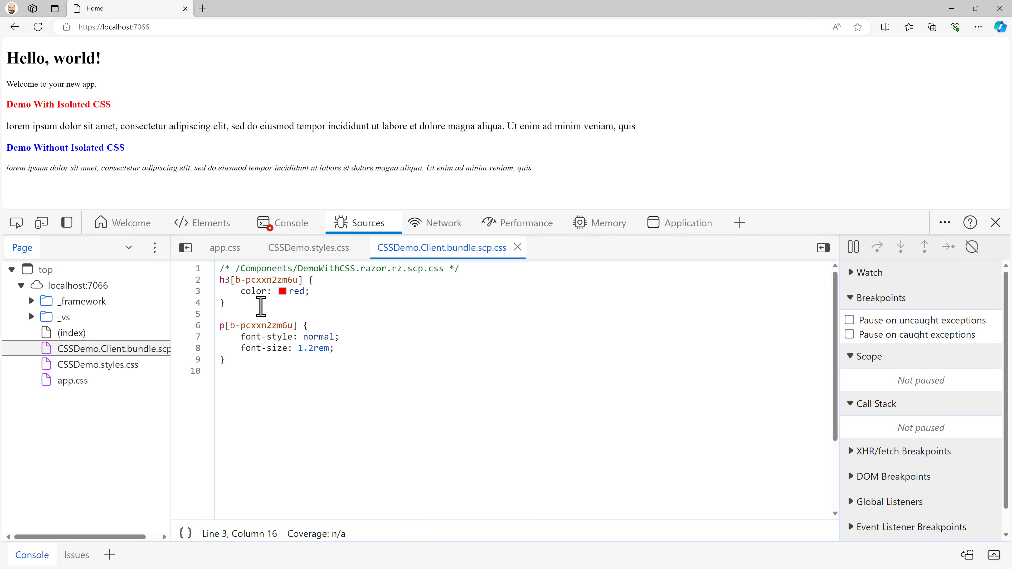
{"action": "double_click", "coordinate": [224, 280]}
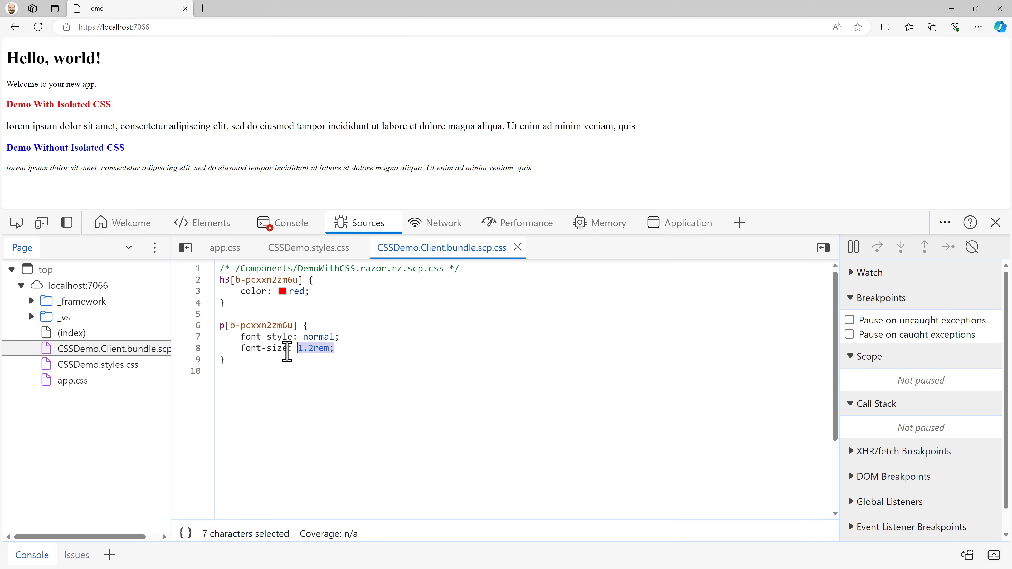
{"action": "double_click", "coordinate": [285, 348]}
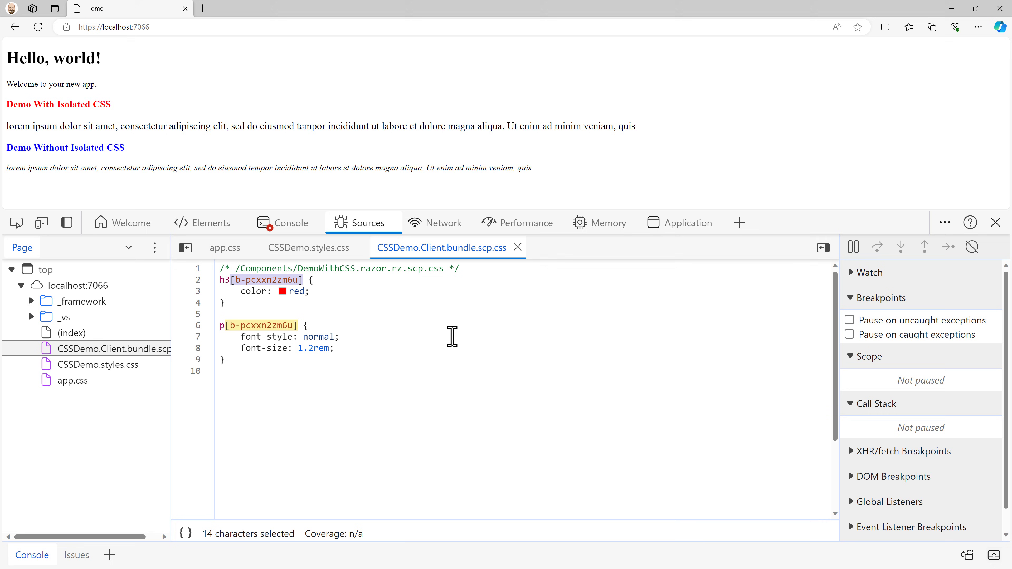
{"action": "mouse_move", "coordinate": [201, 223]}
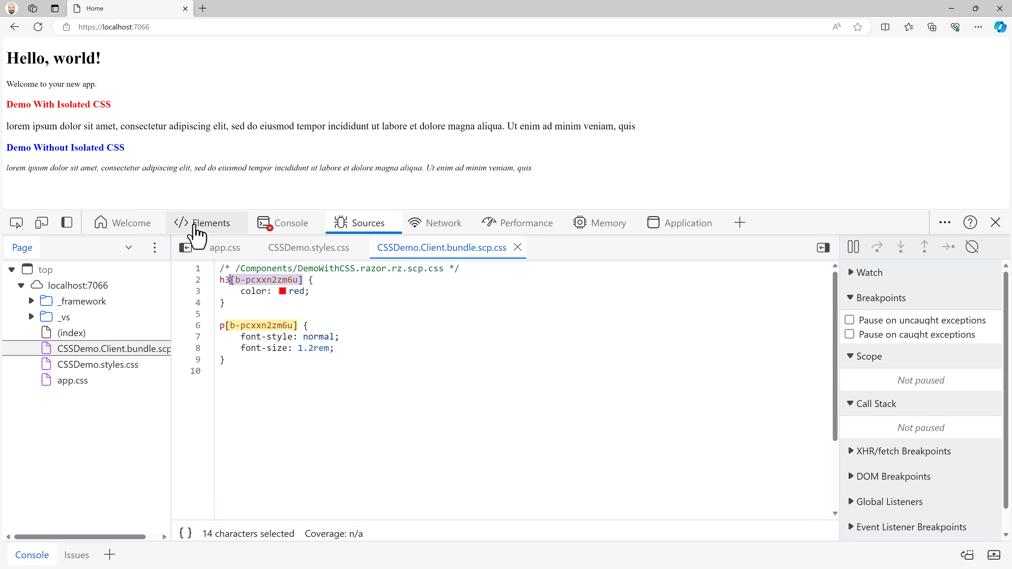
{"action": "left_click", "coordinate": [211, 223]}
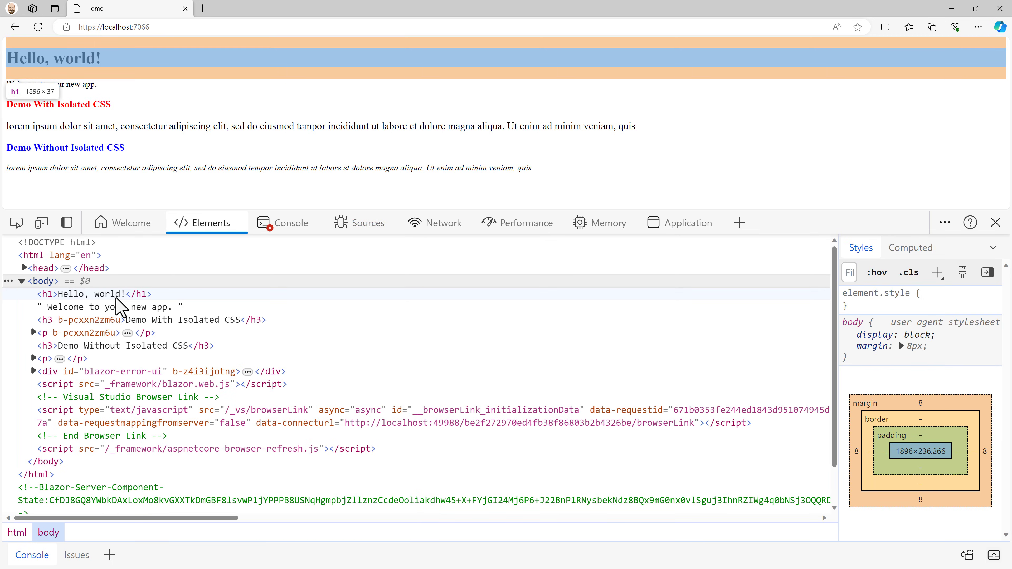
{"action": "mouse_move", "coordinate": [57, 330]}
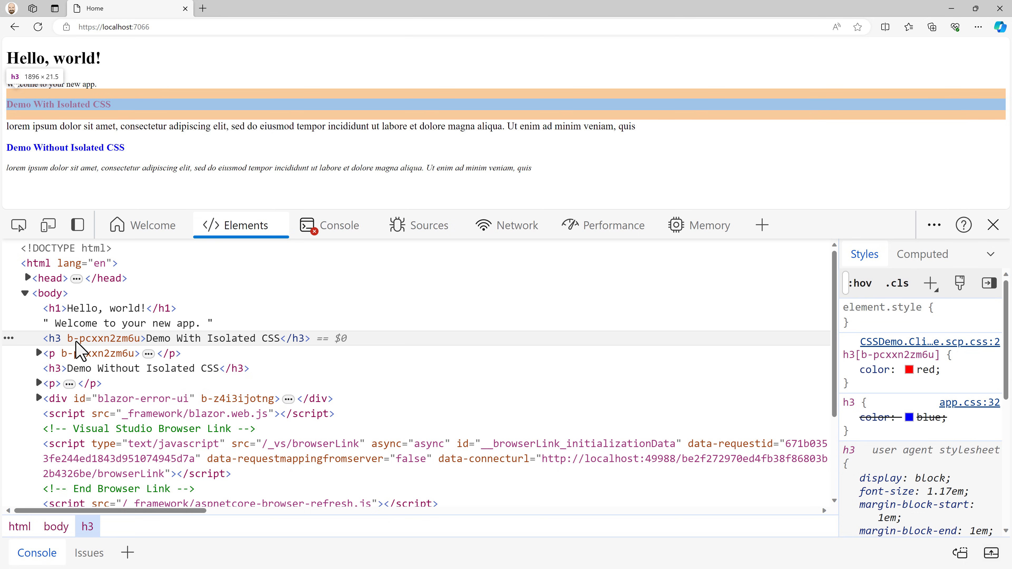
{"action": "mouse_move", "coordinate": [110, 351]}
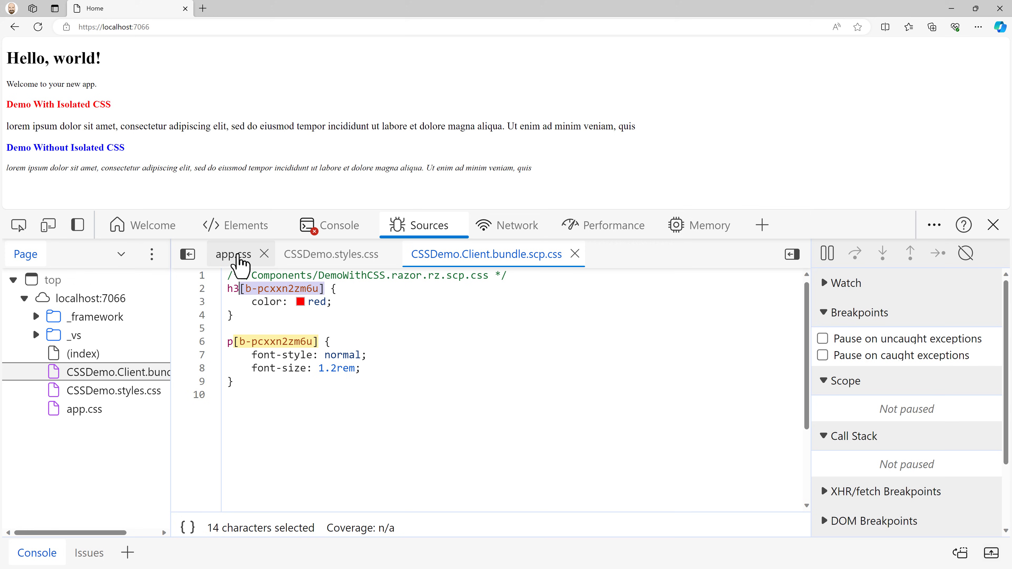
Inspect the h3 in Elements, showing its b-pcxxn2zm6u attribute and scoped red rule overriding app.css blue.
{"action": "left_click", "coordinate": [233, 254]}
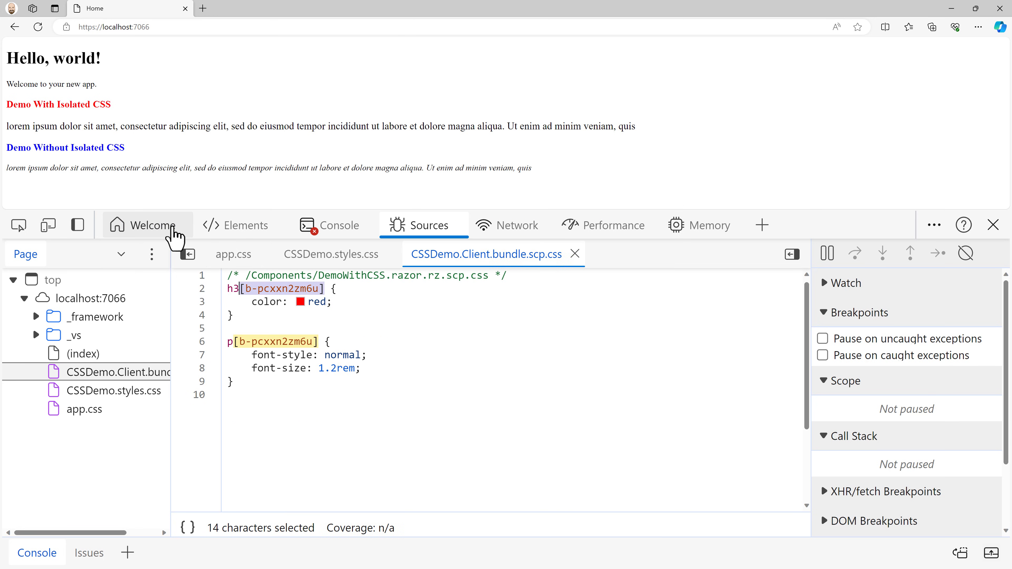
{"action": "left_click", "coordinate": [246, 226]}
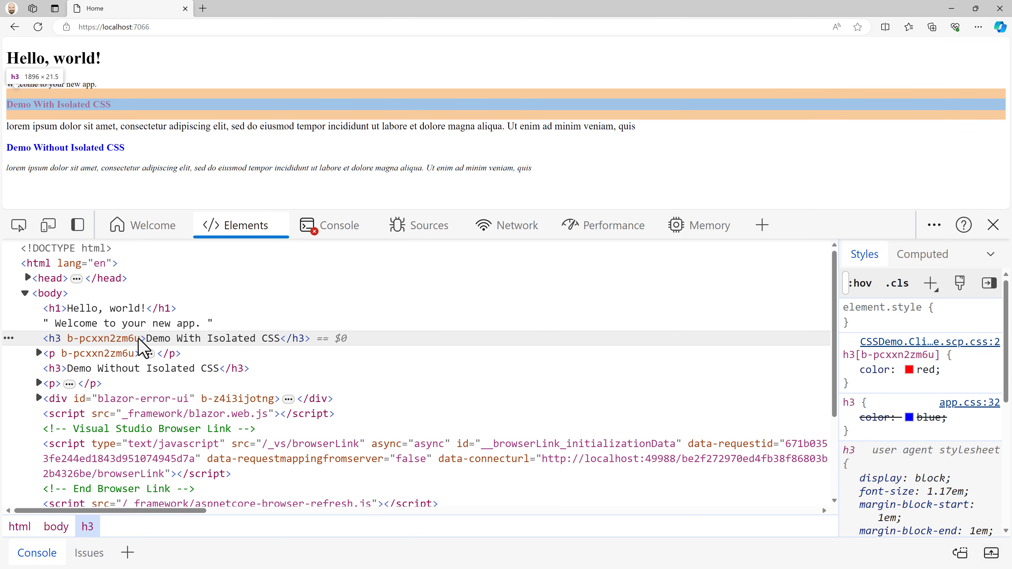
{"action": "mouse_move", "coordinate": [54, 354]}
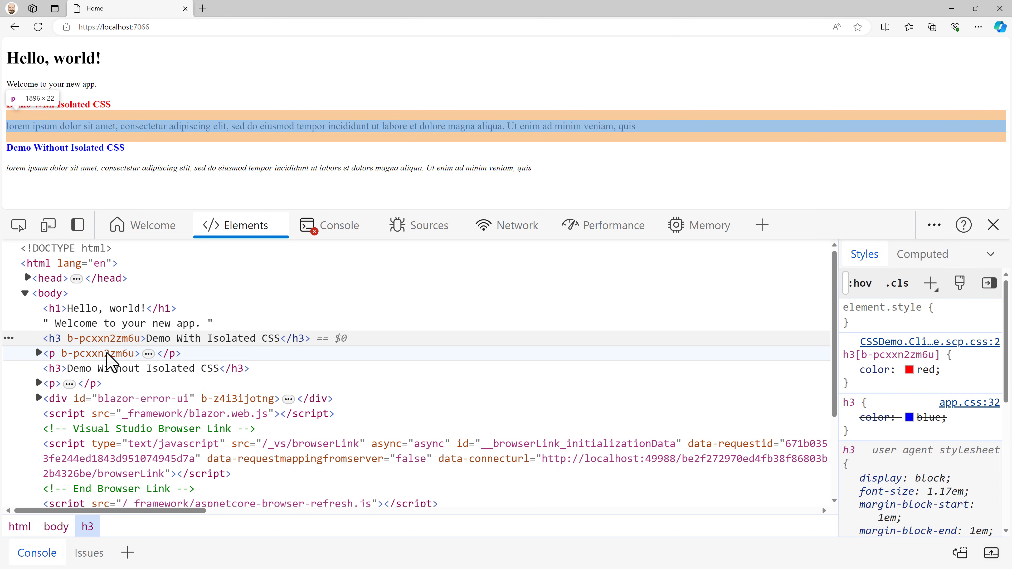
{"action": "mouse_move", "coordinate": [121, 346]}
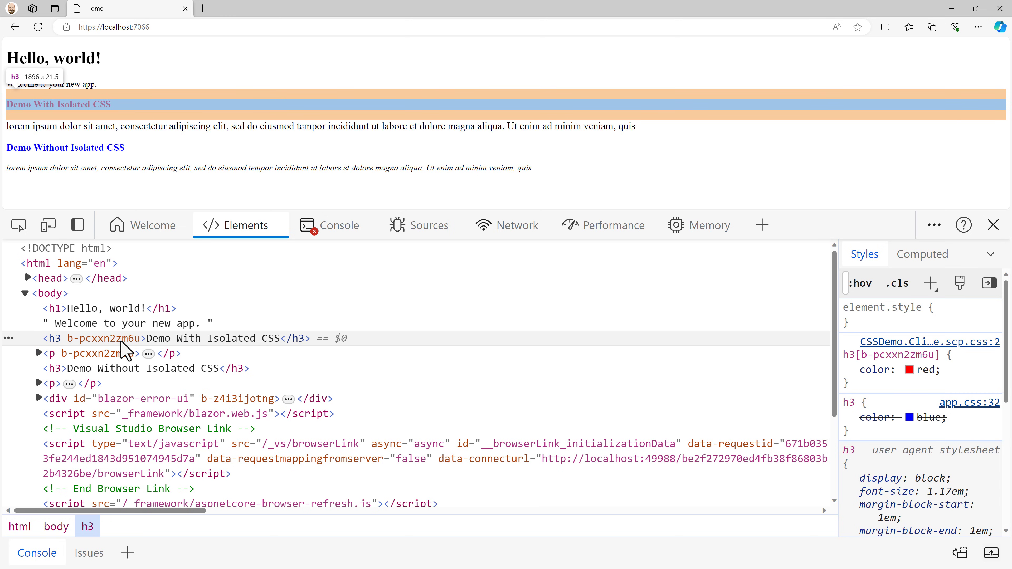
{"action": "mouse_move", "coordinate": [110, 362]}
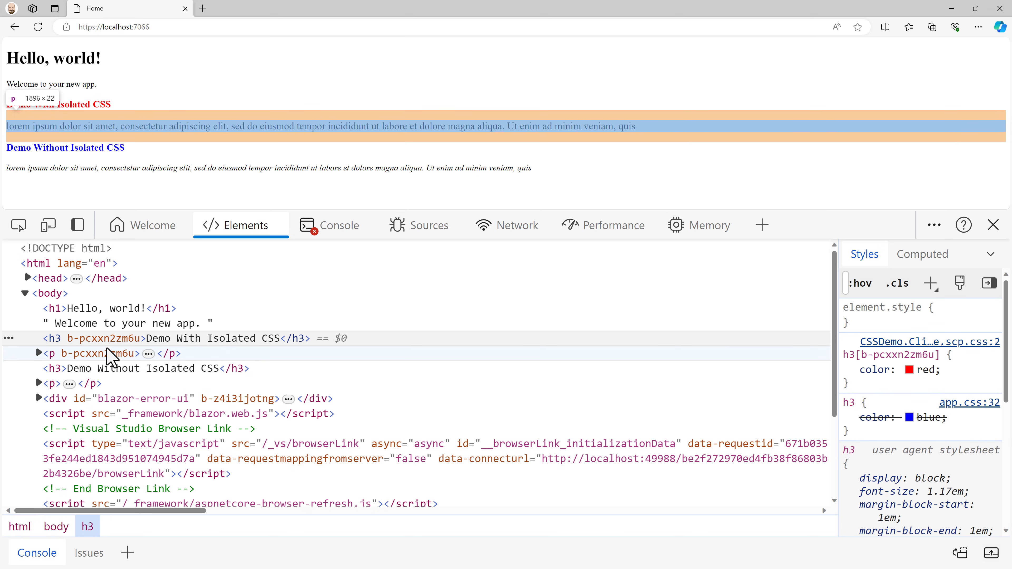
{"action": "mouse_move", "coordinate": [73, 365]}
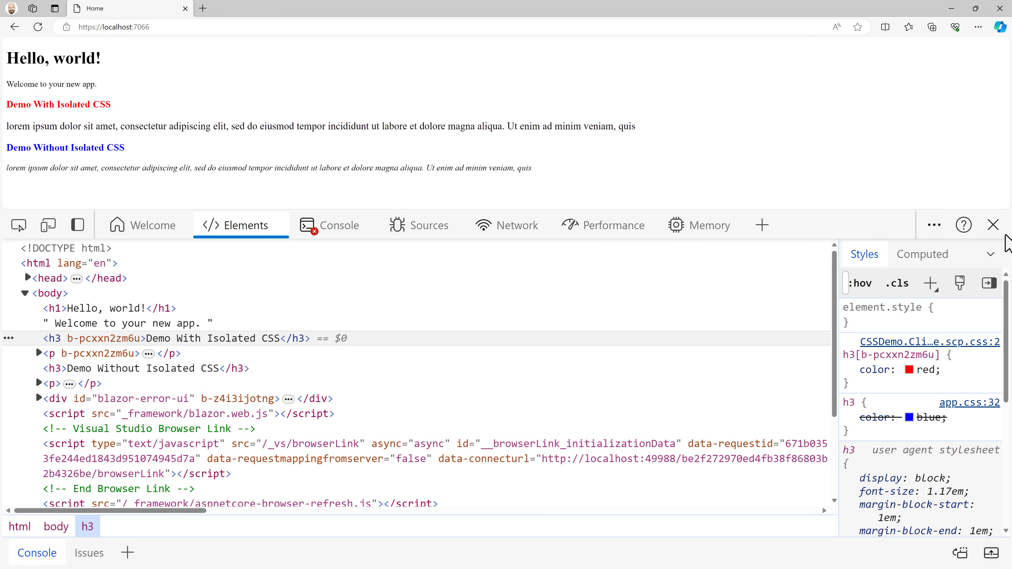
Back in Visual Studio, view App.razor's head with its CSSDemo.styles.css stylesheet link.
{"action": "left_click", "coordinate": [993, 225]}
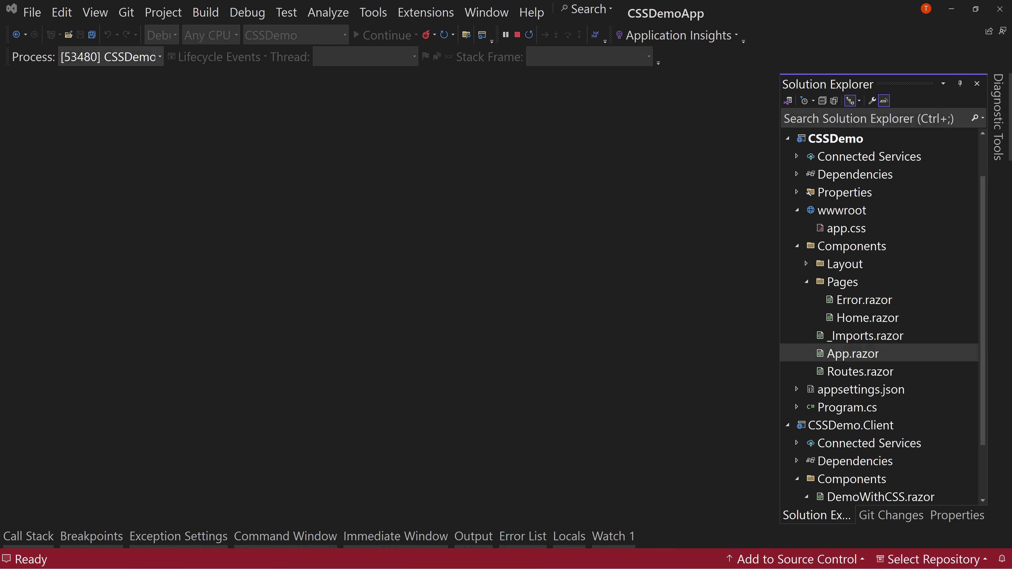
{"action": "double_click", "coordinate": [852, 354]}
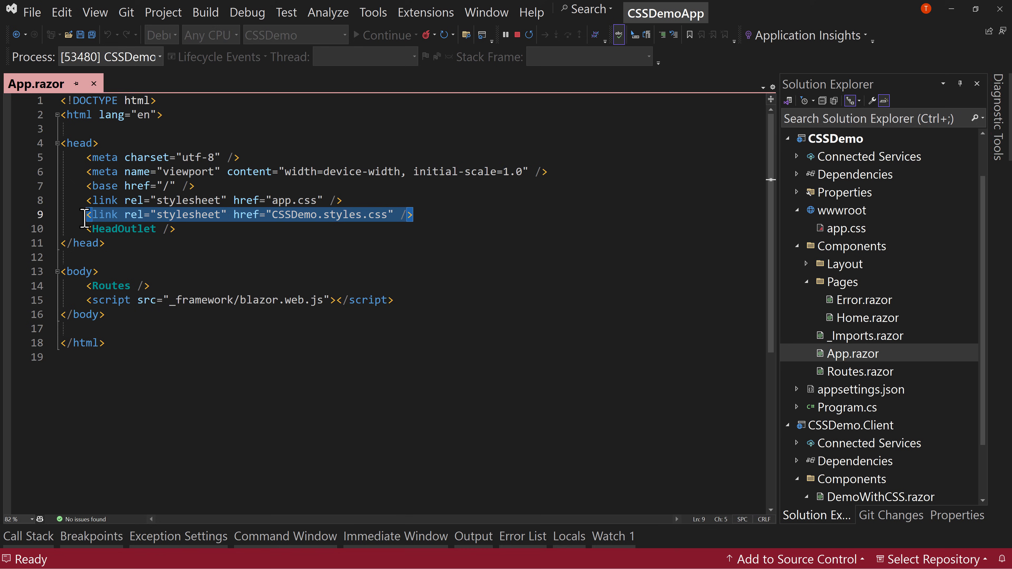
{"action": "mouse_move", "coordinate": [779, 293]}
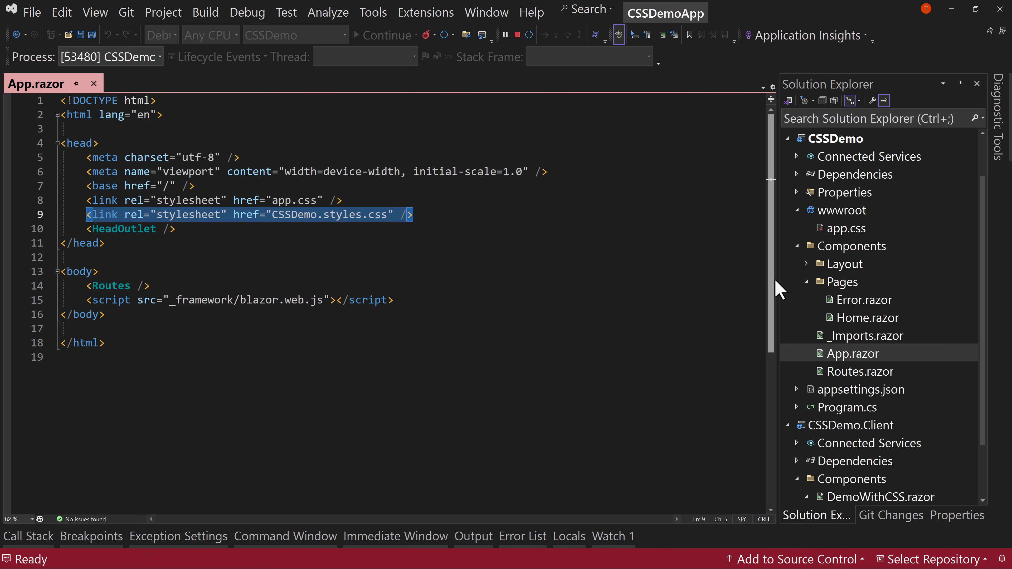
{"action": "scroll", "scroll_direction": "down", "scroll_amount": 3}
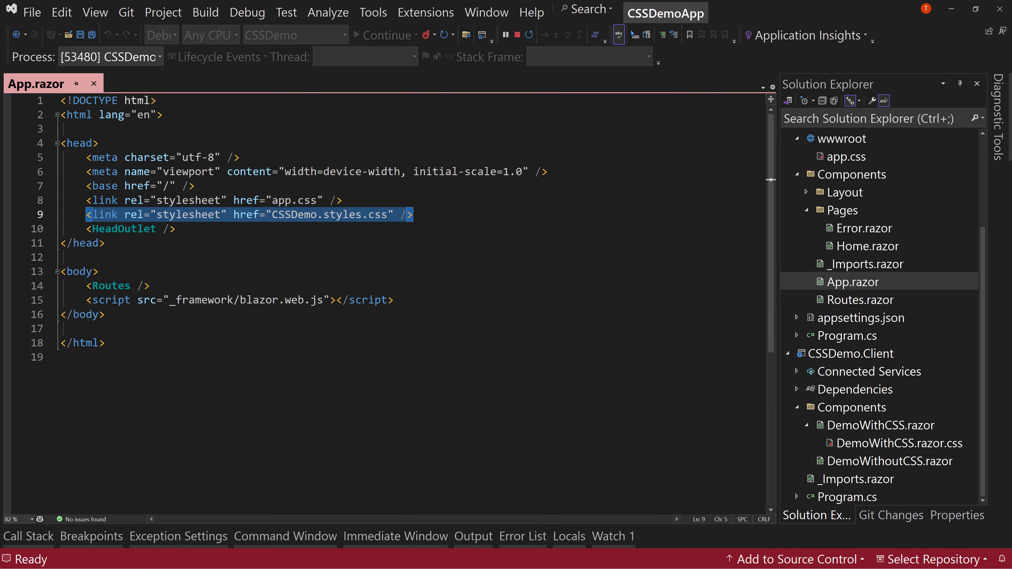
{"action": "mouse_move", "coordinate": [768, 426]}
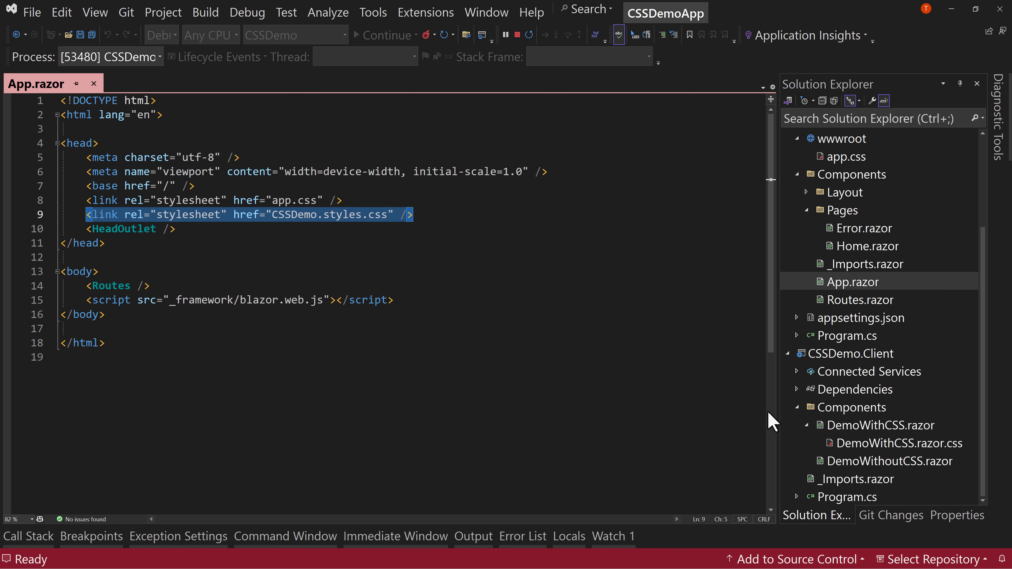
Change the DemoWithCSS.razor.css paragraph font-size from 1.2rem to 2.2rem and see it hot-reload in Edge.
{"action": "double_click", "coordinate": [899, 443]}
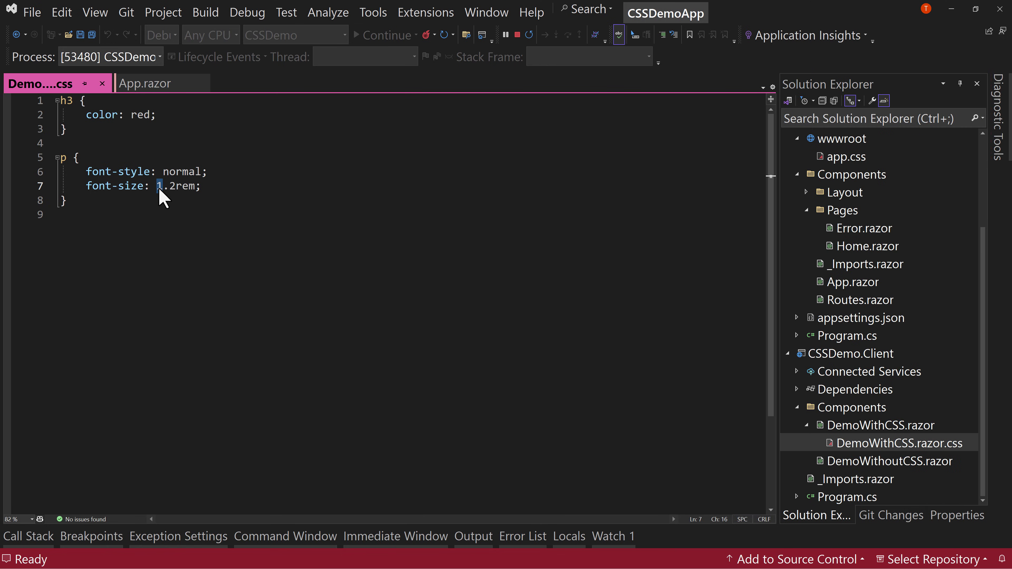
{"action": "type", "text": "2"}
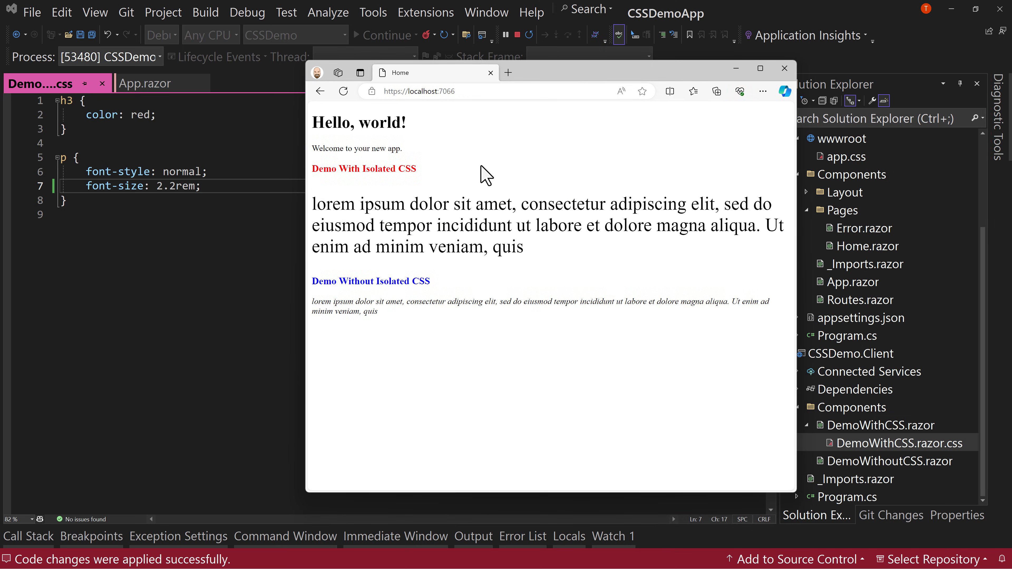
{"action": "mouse_move", "coordinate": [560, 378]}
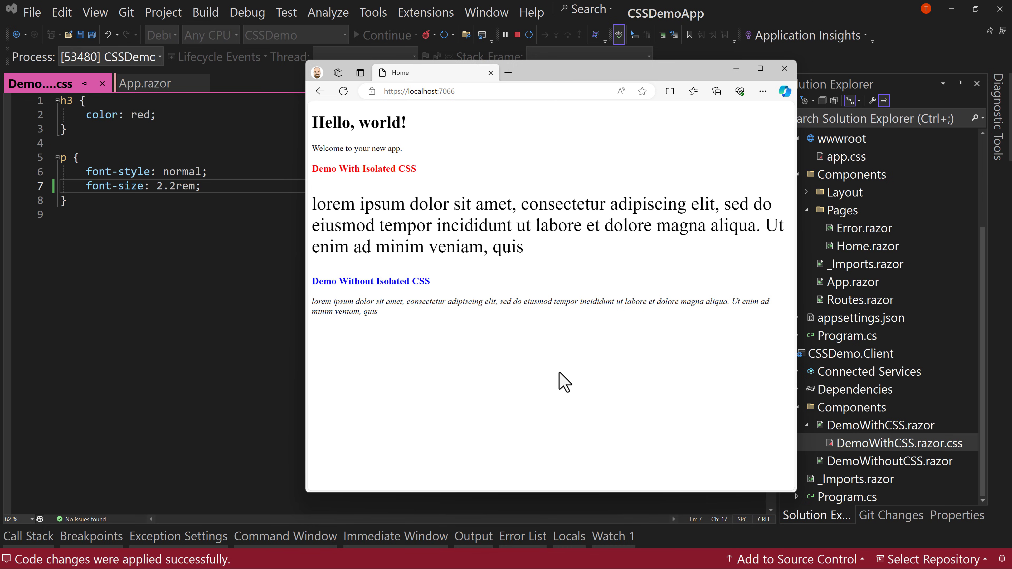
{"action": "mouse_move", "coordinate": [531, 348]}
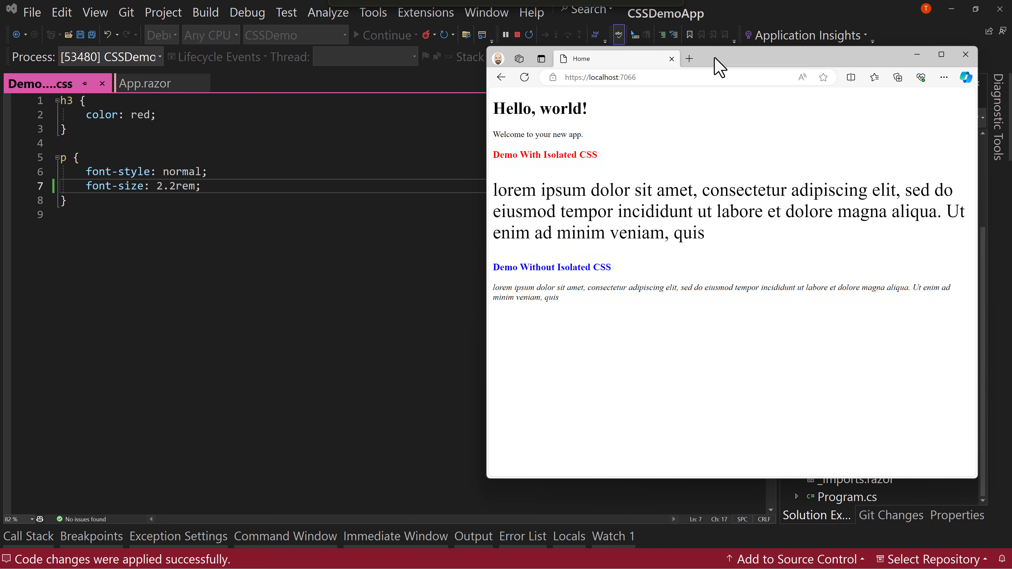
{"action": "left_click_drag", "start_coordinate": [716, 58], "coordinate": [626, 53]}
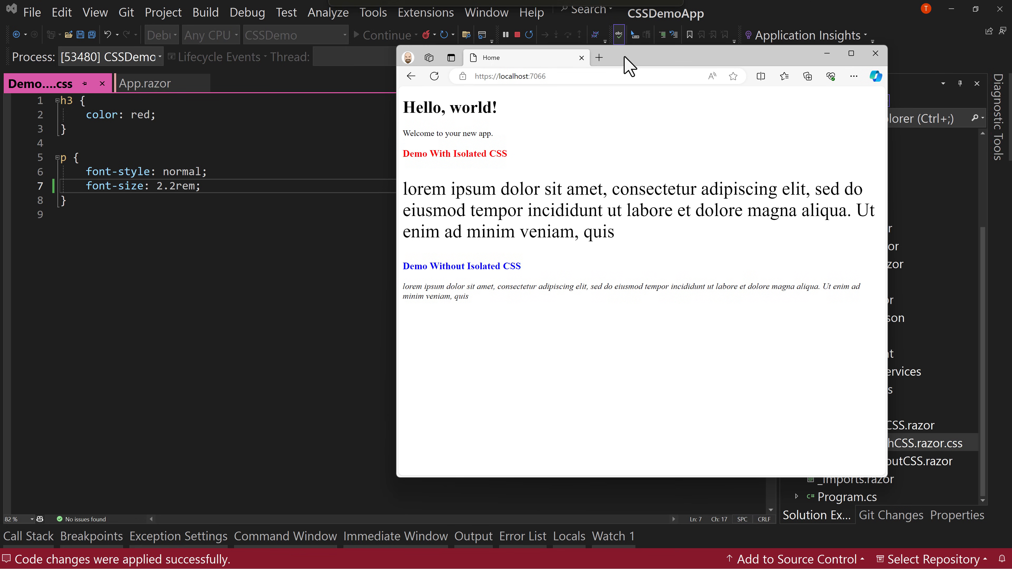